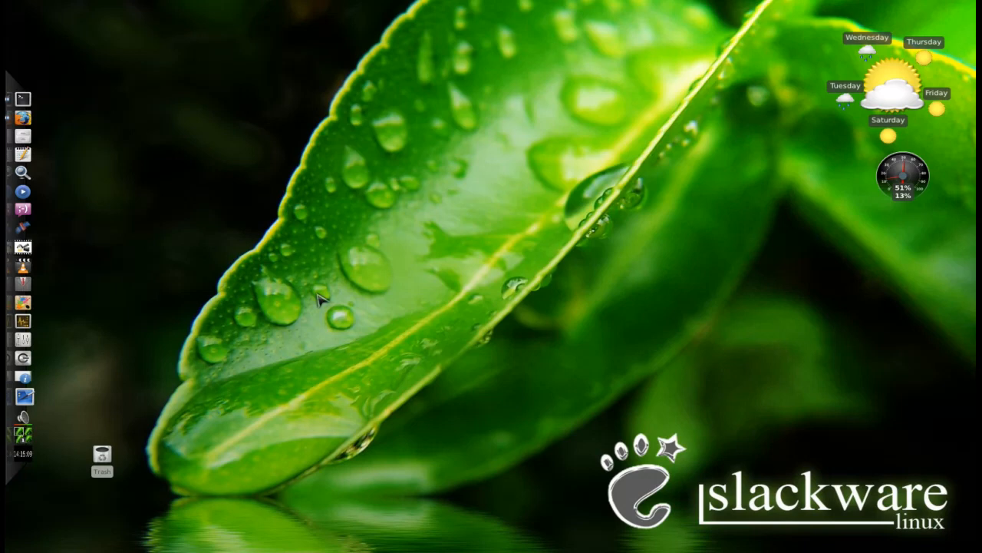
{"action": "mouse_move", "coordinate": [448, 236]}
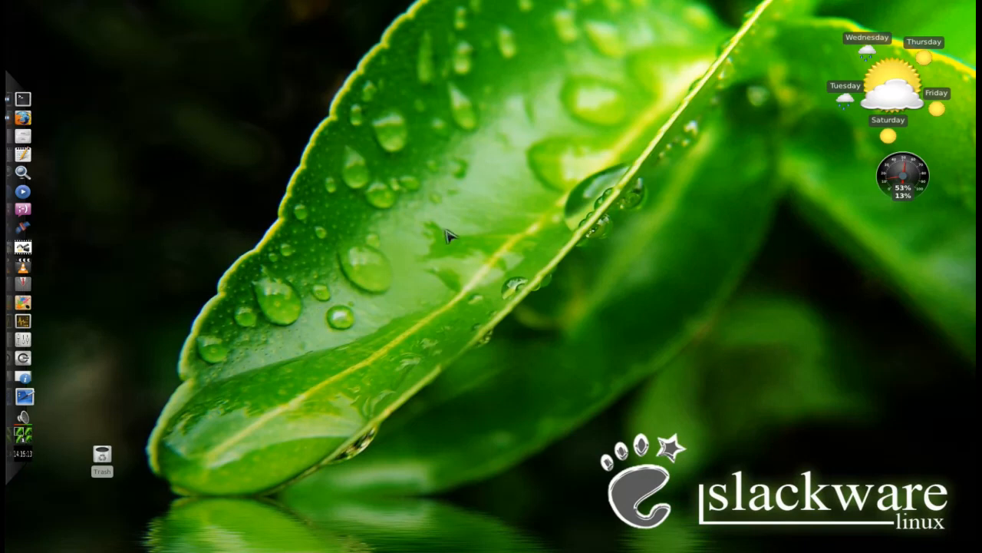
{"action": "mouse_move", "coordinate": [393, 243]}
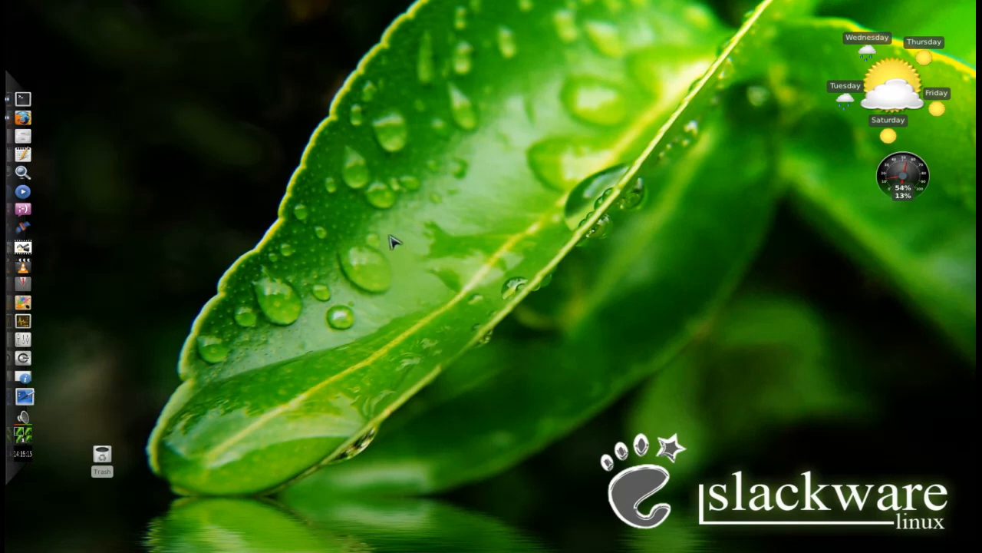
{"action": "mouse_move", "coordinate": [367, 258]}
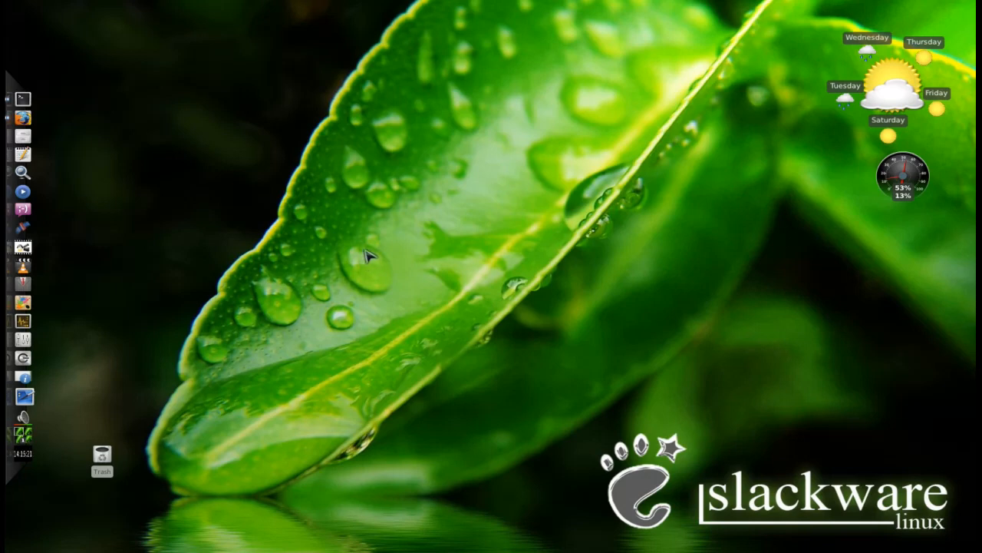
{"action": "mouse_move", "coordinate": [344, 308]}
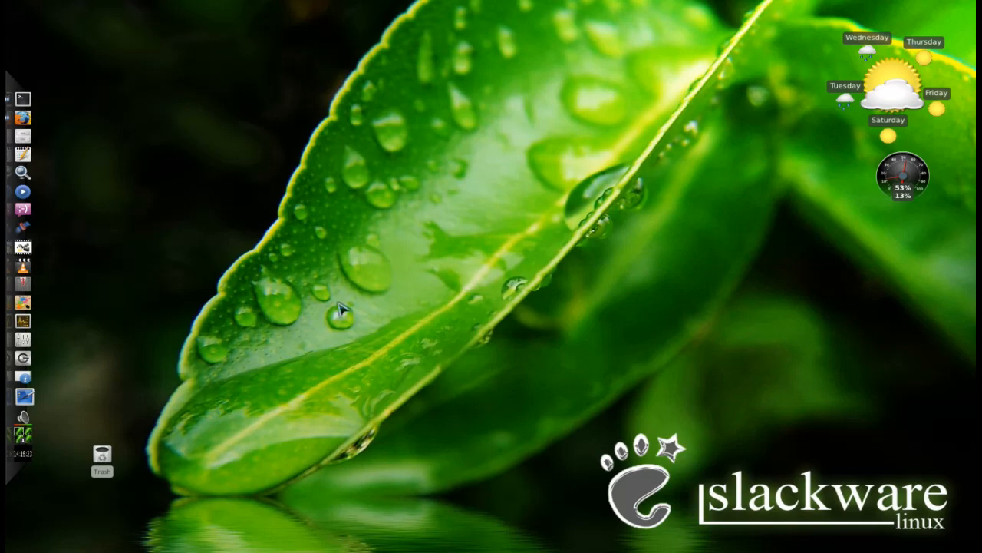
{"action": "mouse_move", "coordinate": [319, 298]}
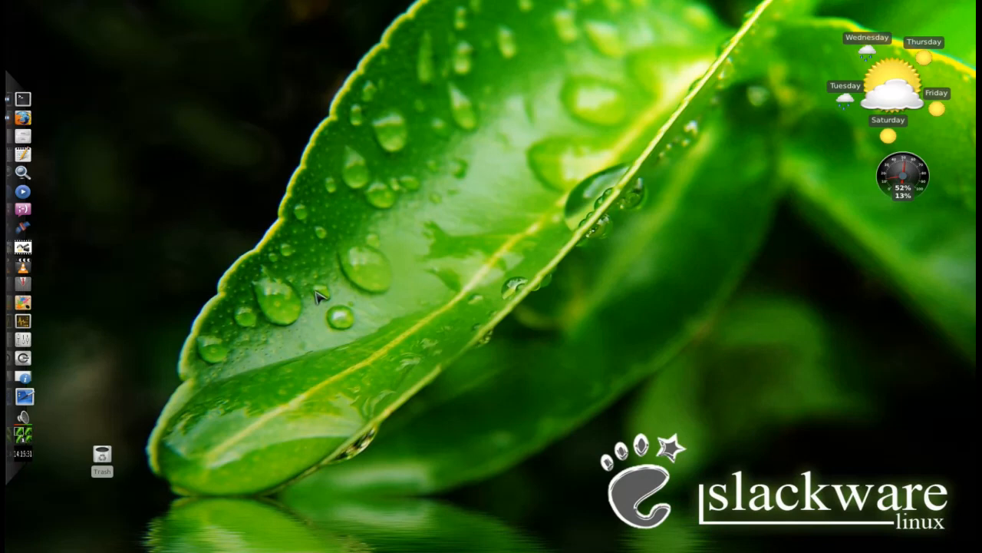
{"action": "mouse_move", "coordinate": [267, 338]}
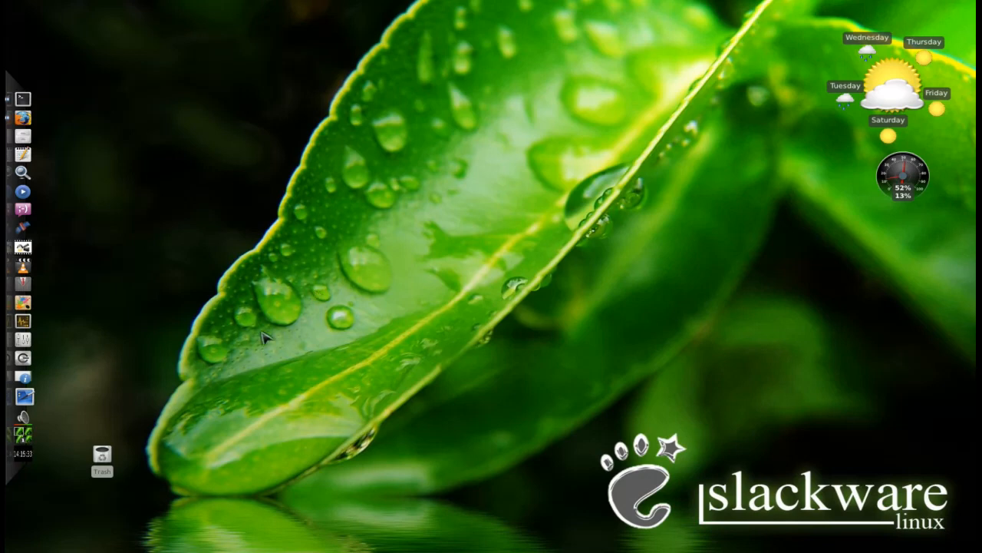
{"action": "mouse_move", "coordinate": [251, 294]}
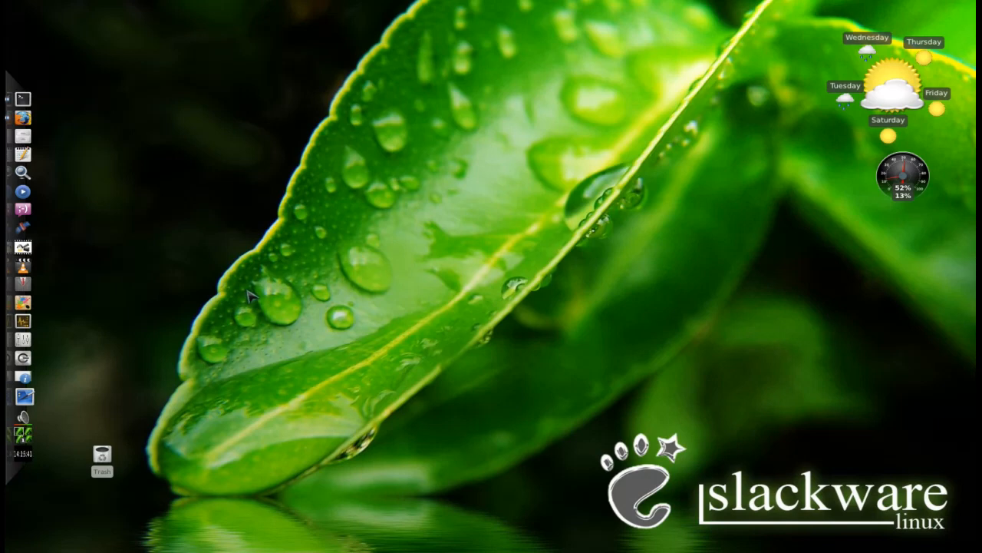
{"action": "mouse_move", "coordinate": [357, 322]}
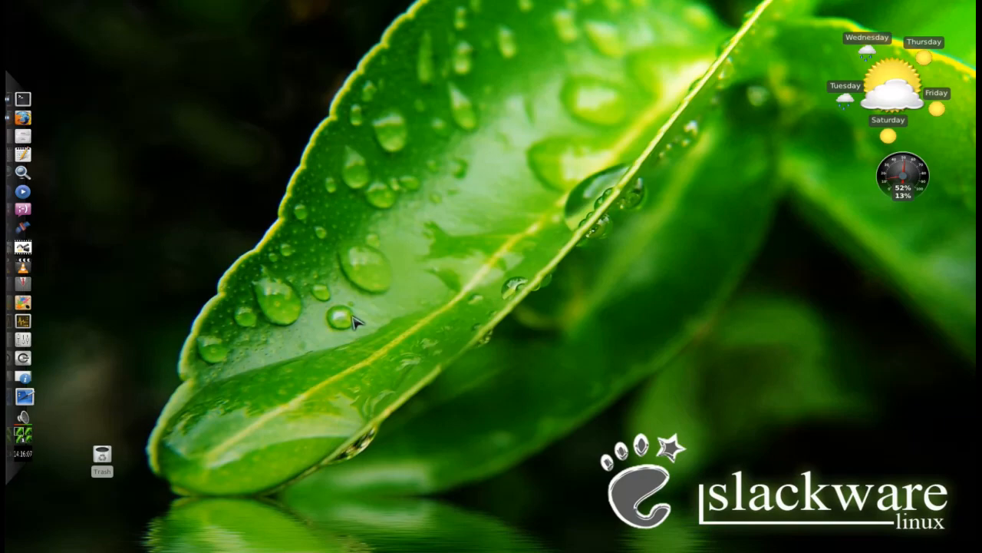
- Launch Firefox from the dock and load the src2pkg.net welcome page
{"action": "left_click", "coordinate": [23, 119]}
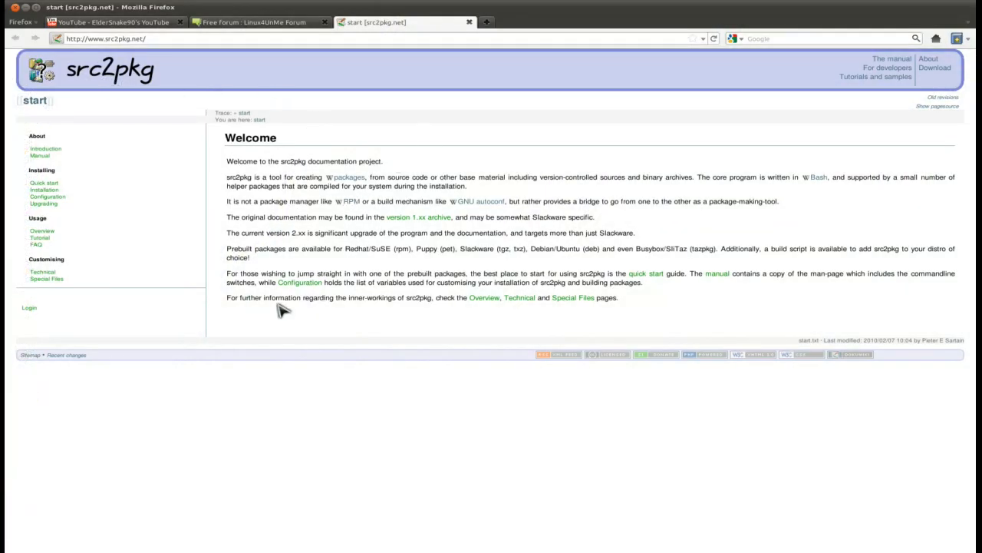
{"action": "mouse_move", "coordinate": [371, 378]}
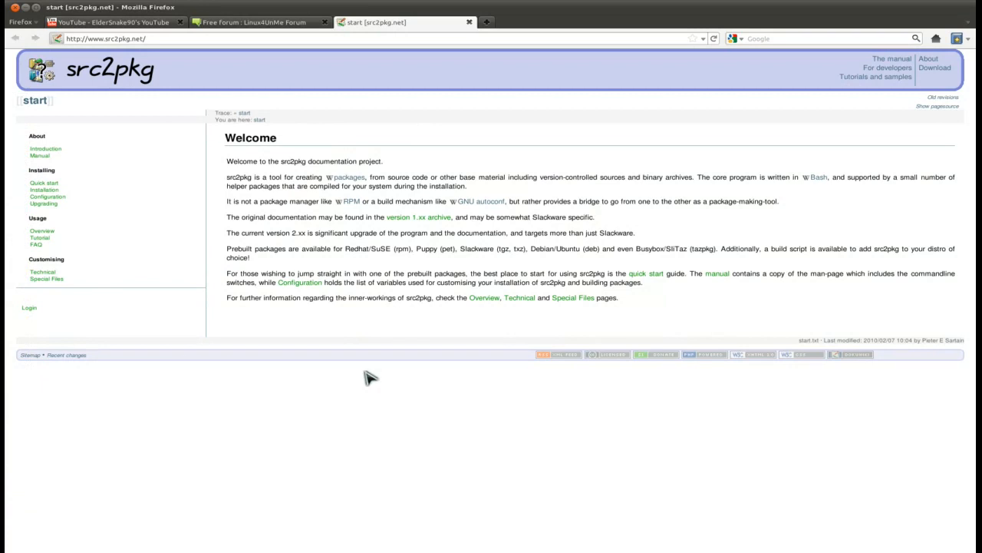
{"action": "mouse_move", "coordinate": [399, 343]}
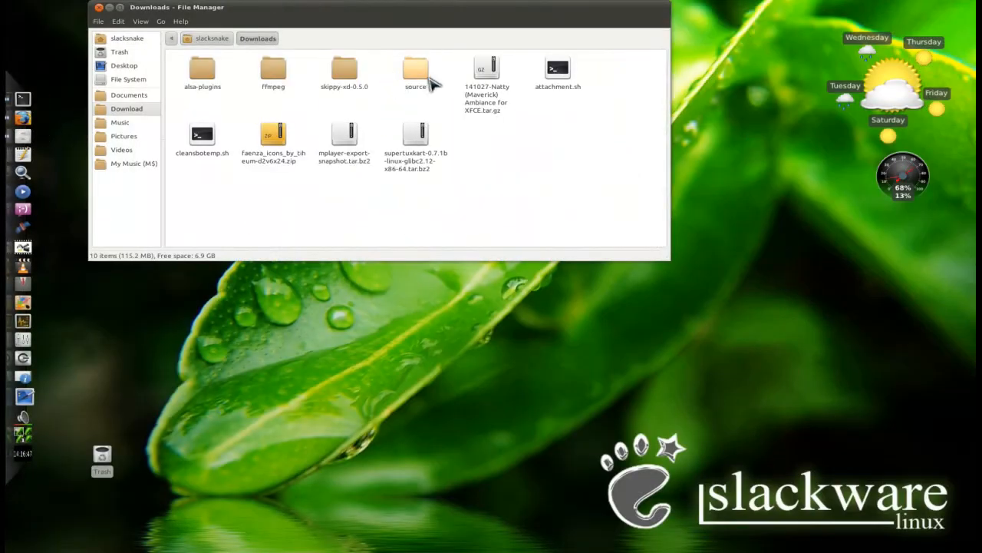
- Browse Downloads/source and enter the xcompmgr source folder
{"action": "double_click", "coordinate": [415, 68]}
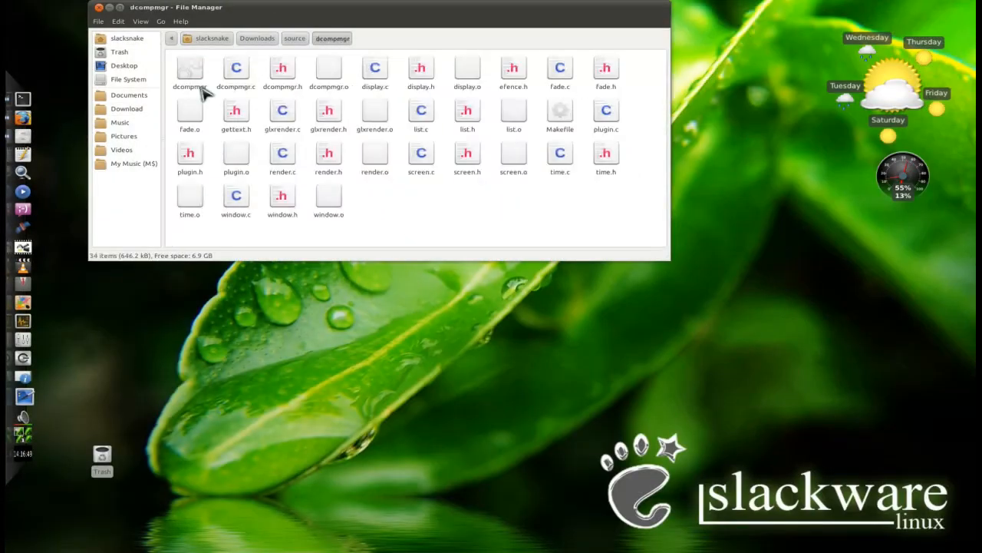
{"action": "left_click", "coordinate": [294, 37]}
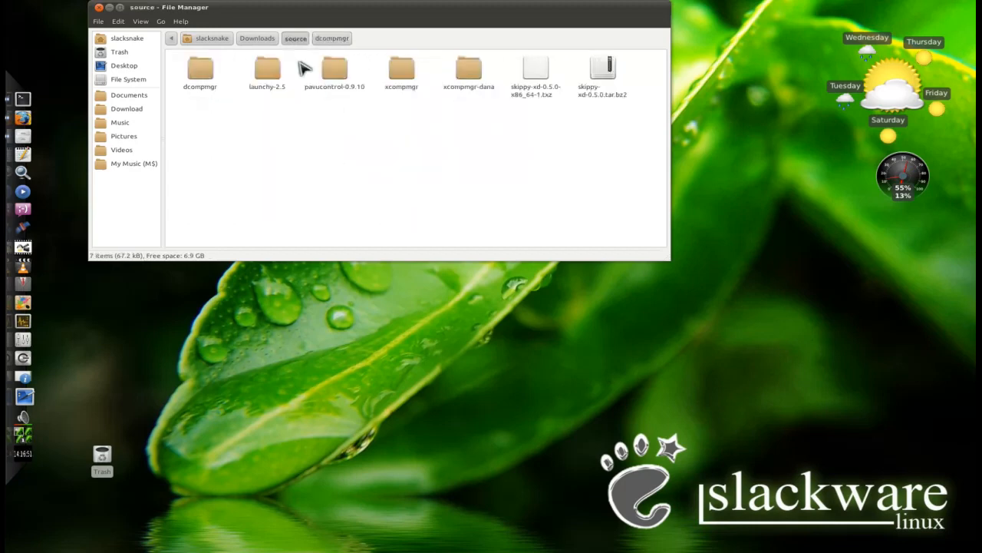
{"action": "double_click", "coordinate": [401, 68]}
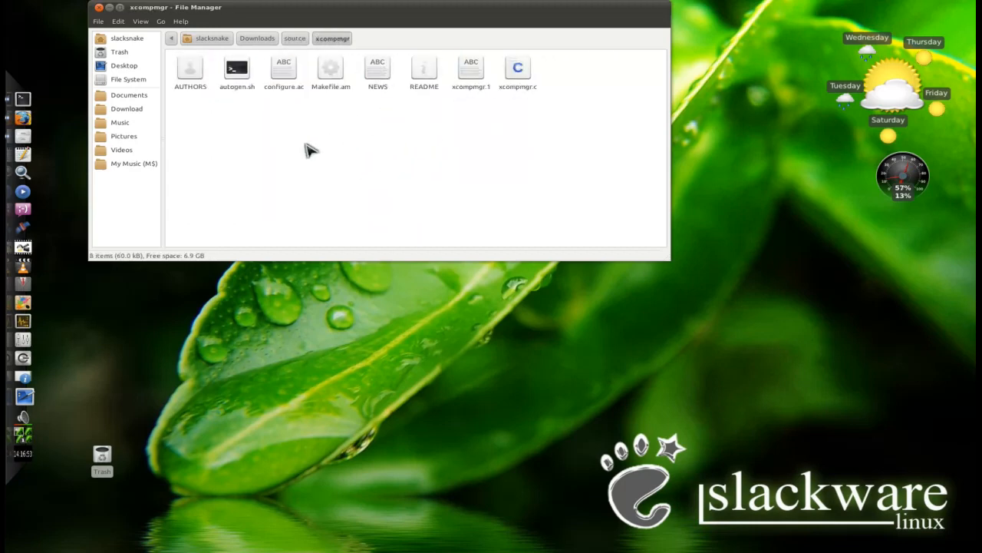
{"action": "mouse_move", "coordinate": [253, 126]}
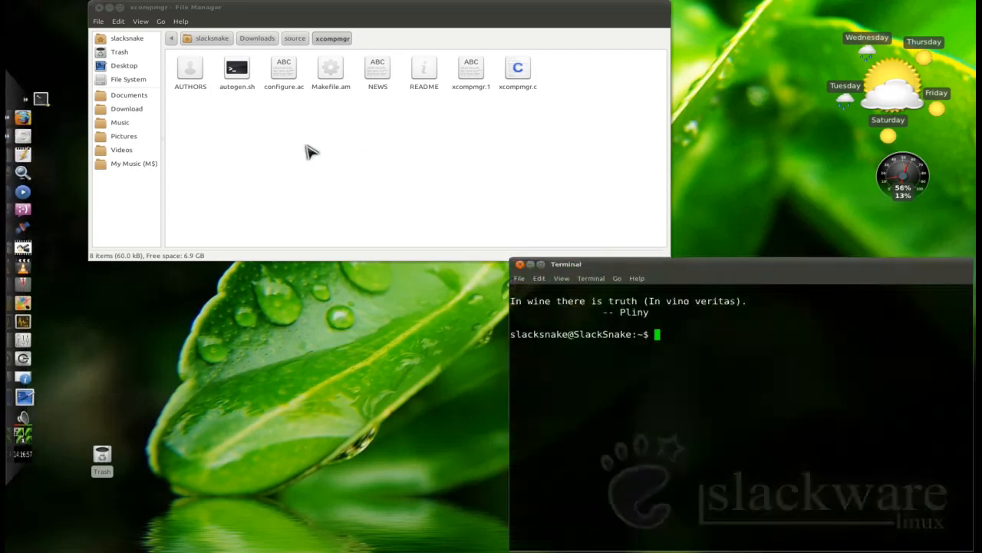
- Start writing ./configure and make at the prompt, clearing each before running anything
{"action": "type", "text": "./con"}
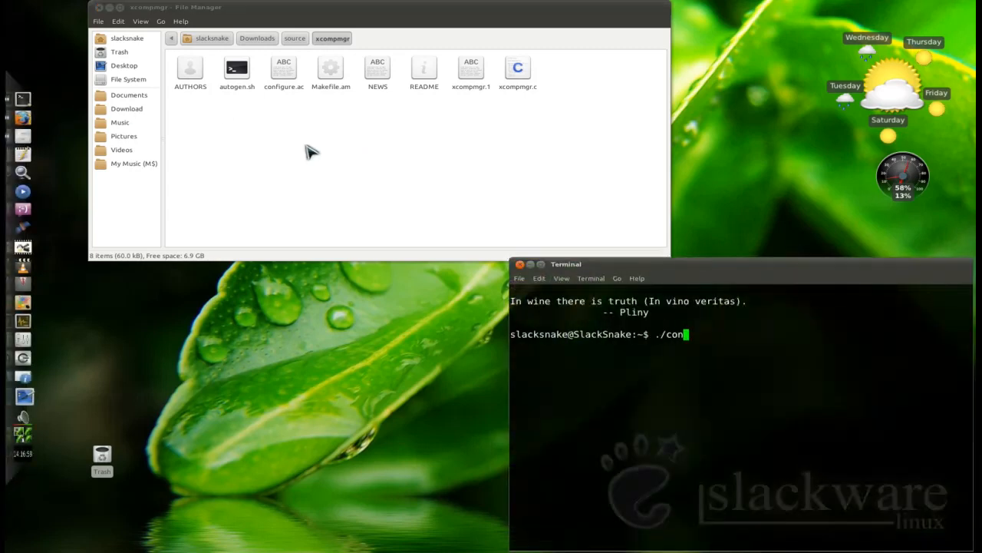
{"action": "type", "text": "figure"}
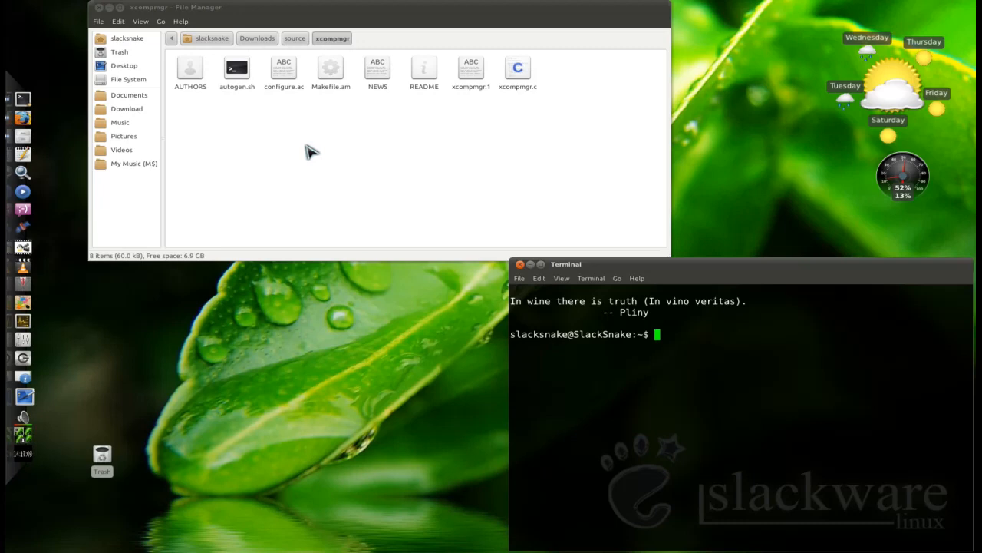
{"action": "type", "text": "m"}
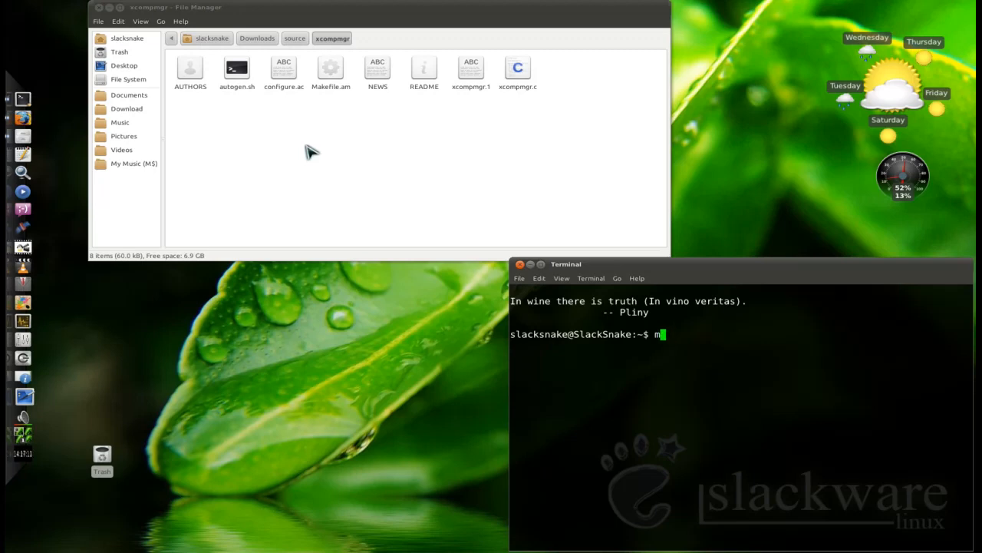
{"action": "key", "text": "BackSpace"}
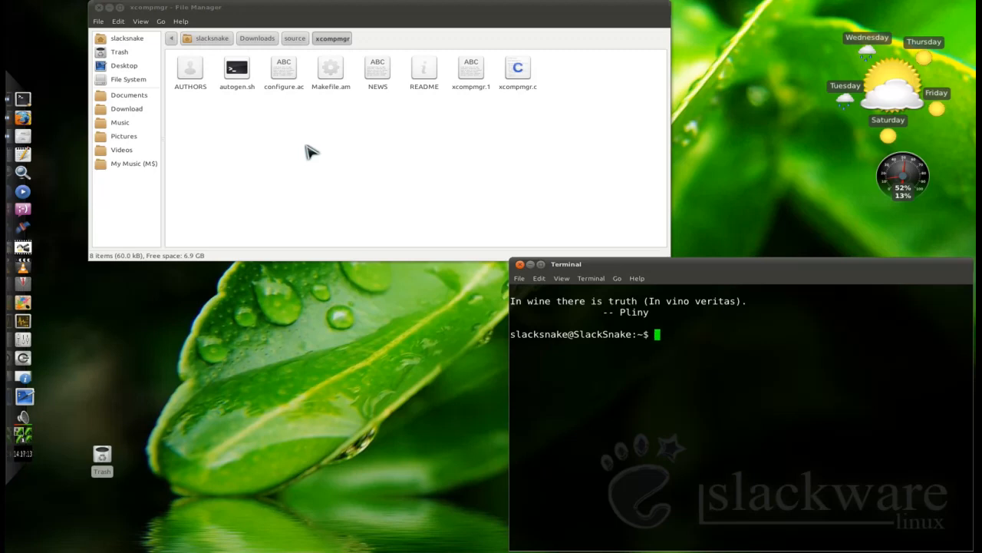
{"action": "type", "text": "ma"}
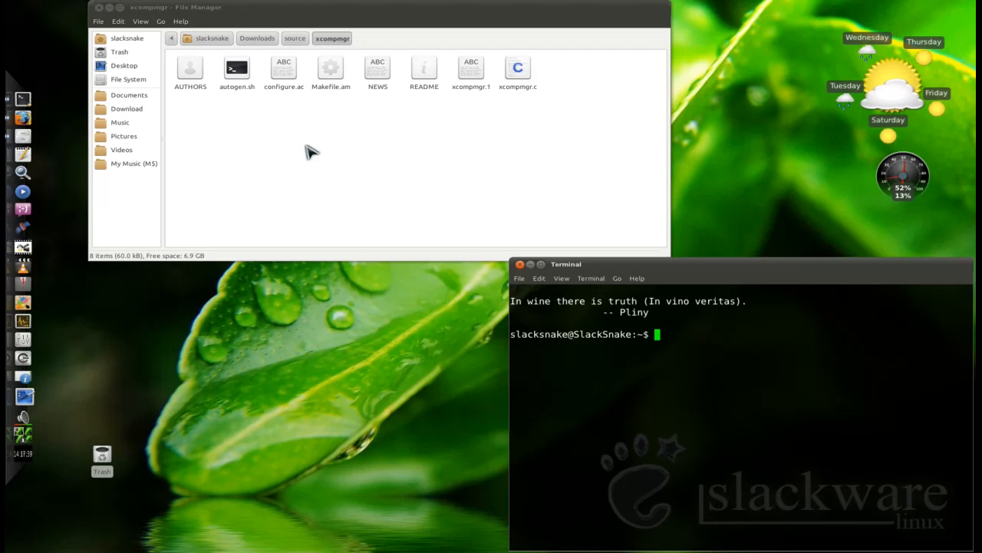
{"action": "mouse_move", "coordinate": [222, 74]}
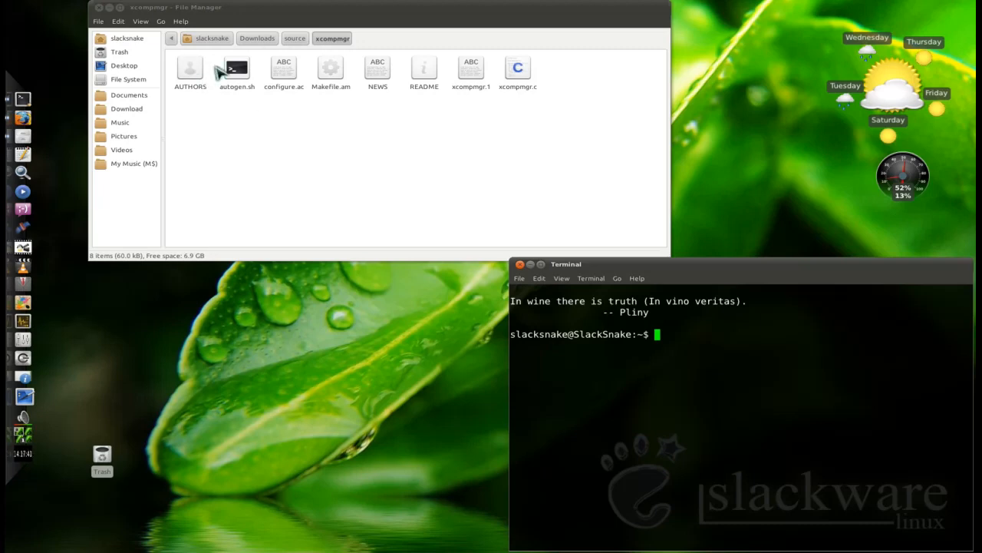
- Go back up to the source folder and write make uninstall at the terminal prompt
{"action": "left_click", "coordinate": [295, 38]}
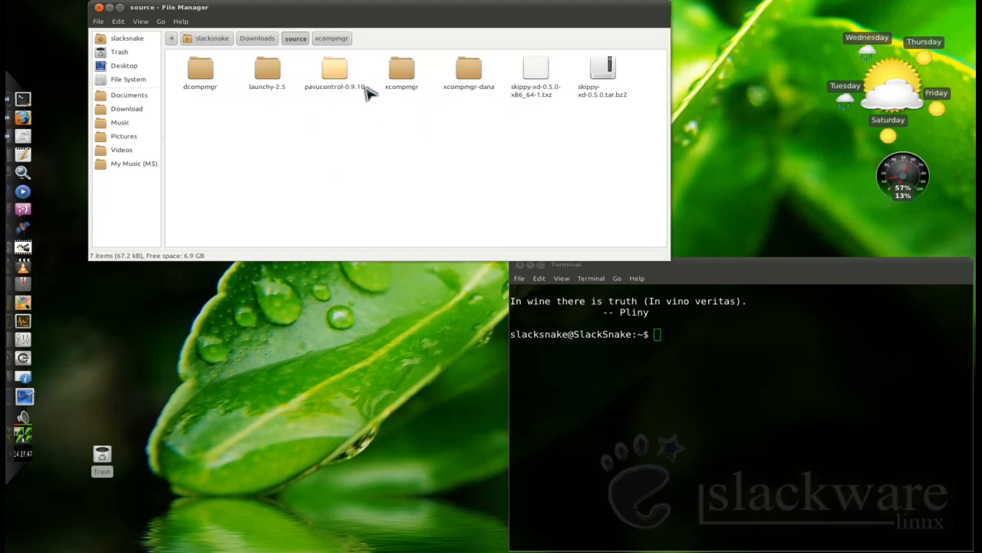
{"action": "left_click", "coordinate": [335, 68]}
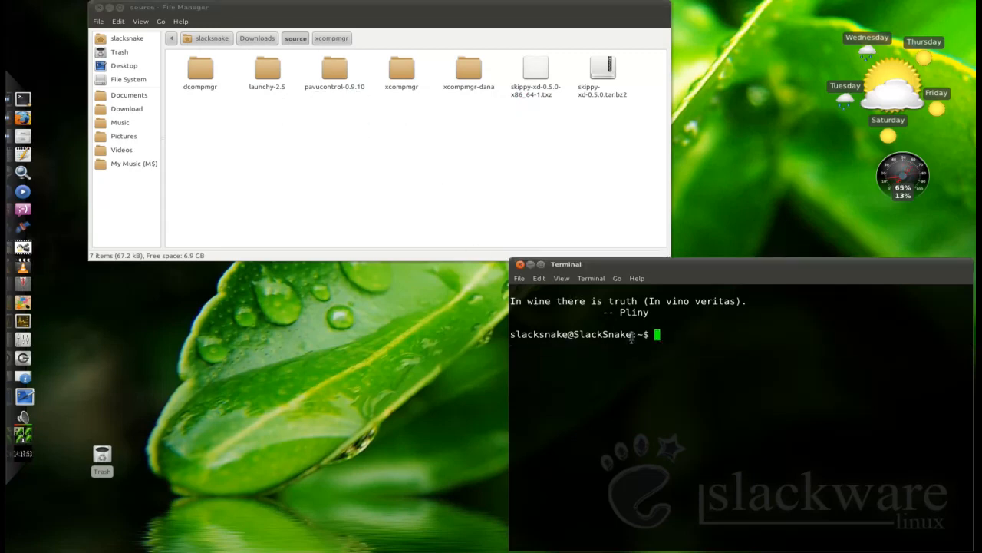
{"action": "type", "text": "make uni"}
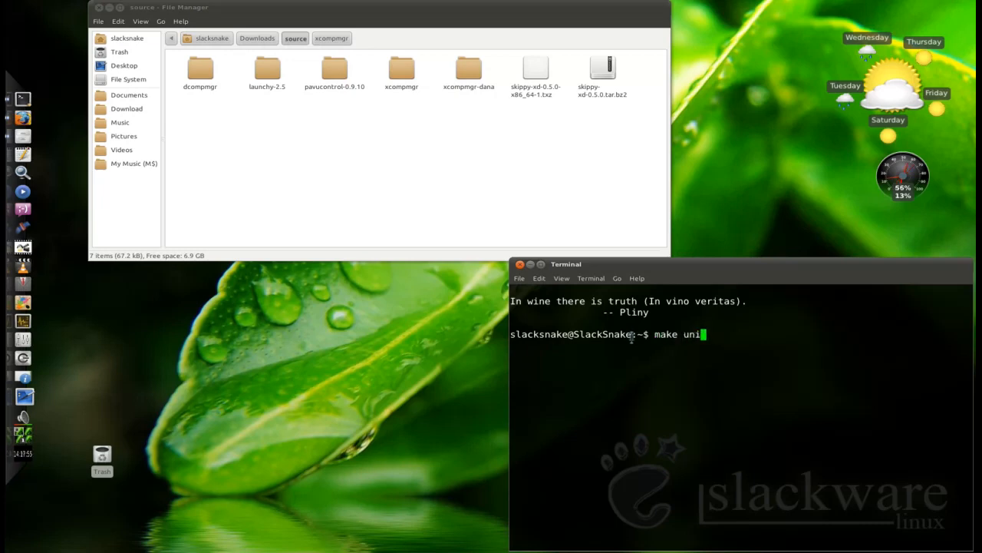
{"action": "type", "text": "nstall"}
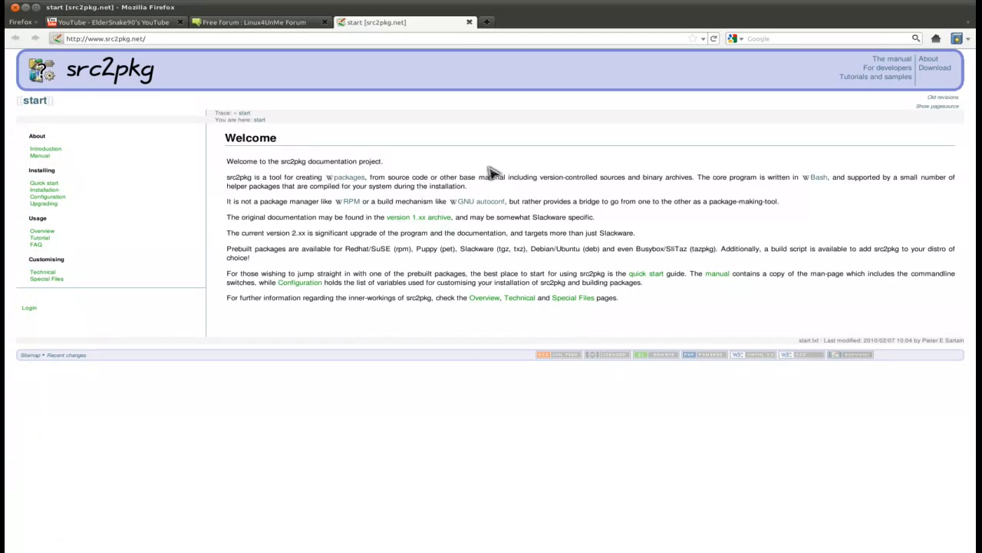
{"action": "mouse_move", "coordinate": [602, 181]}
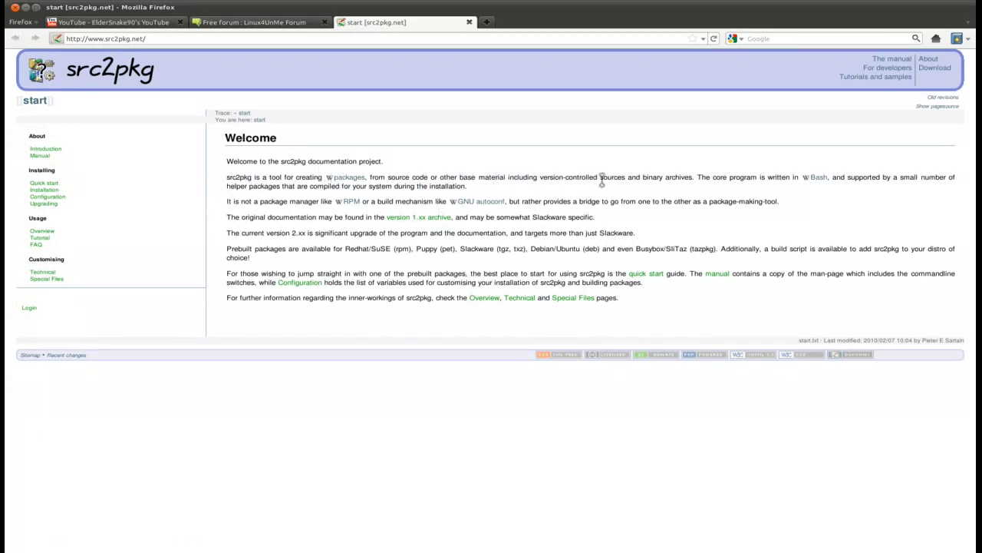
{"action": "mouse_move", "coordinate": [683, 191]}
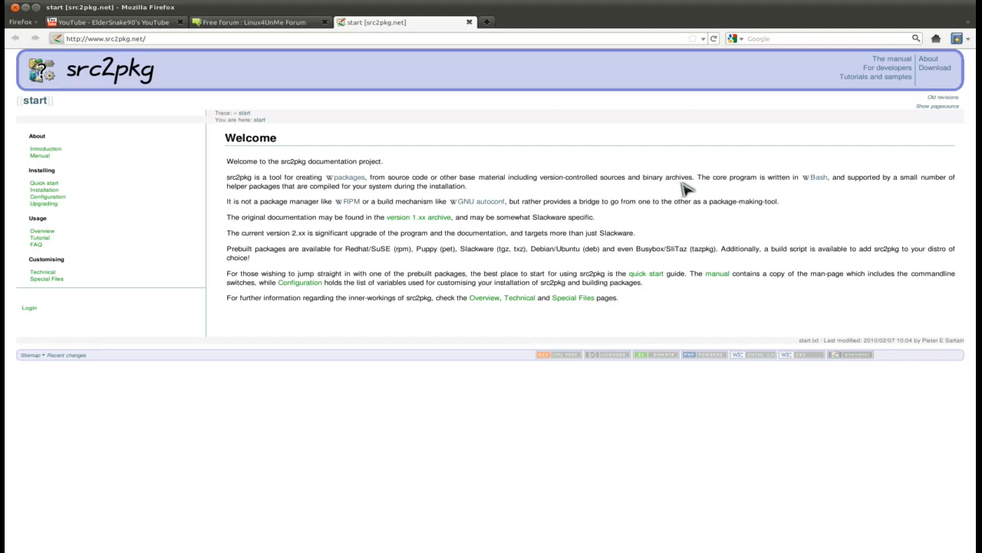
{"action": "mouse_move", "coordinate": [814, 202]}
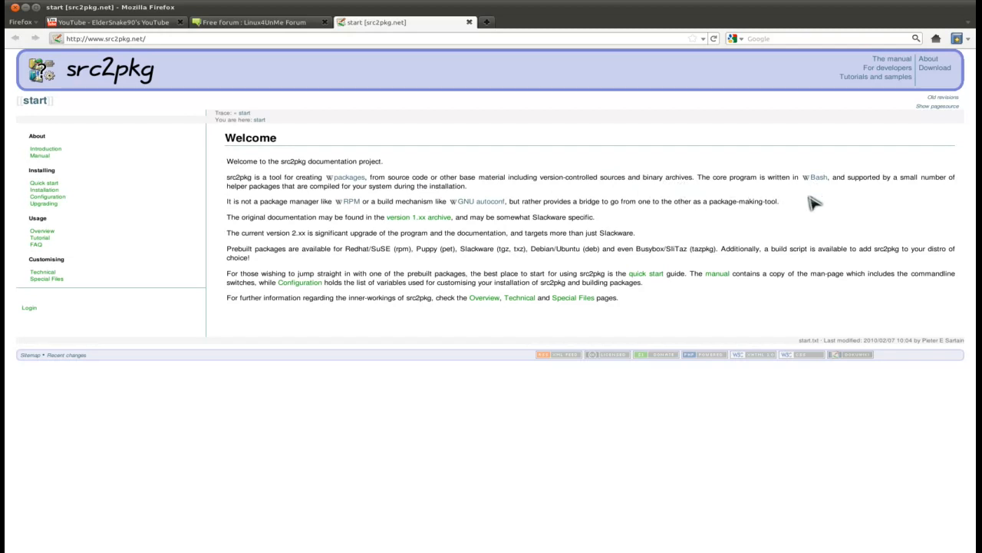
{"action": "mouse_move", "coordinate": [801, 218]}
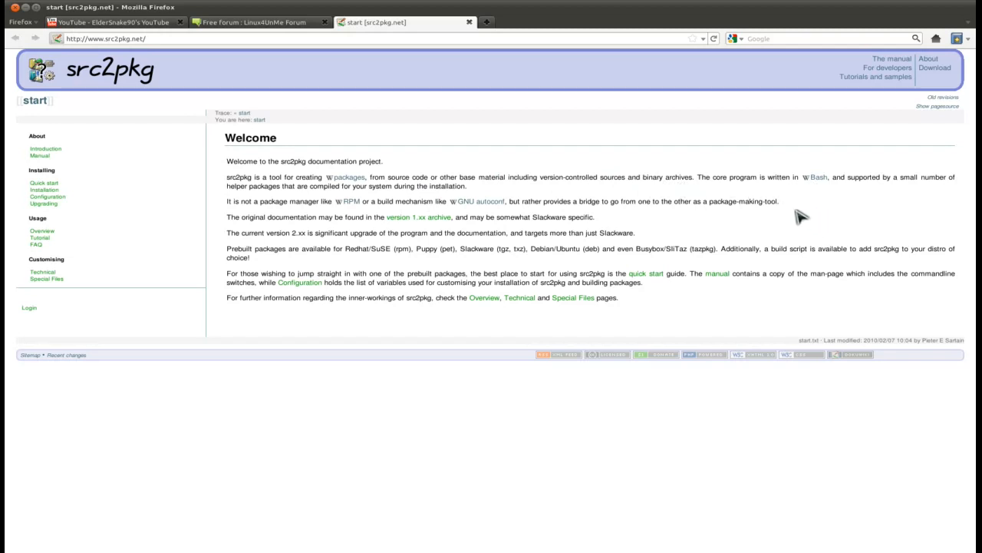
{"action": "mouse_move", "coordinate": [770, 230]}
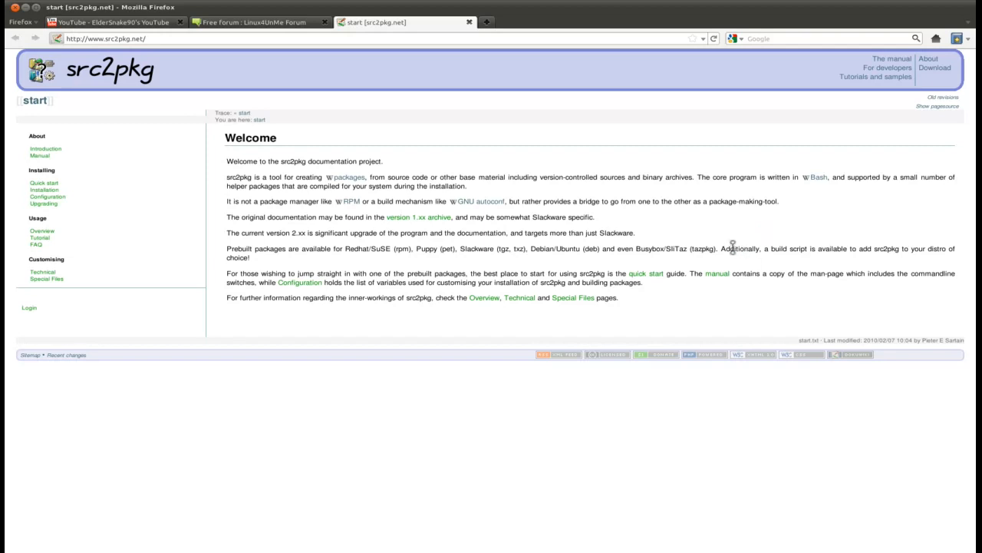
{"action": "mouse_move", "coordinate": [820, 224]}
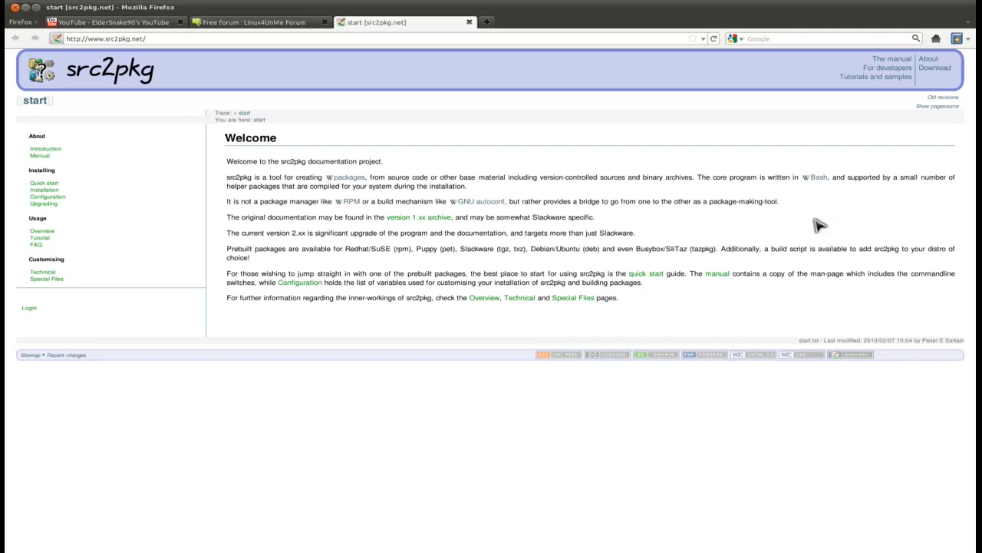
{"action": "mouse_move", "coordinate": [867, 198]}
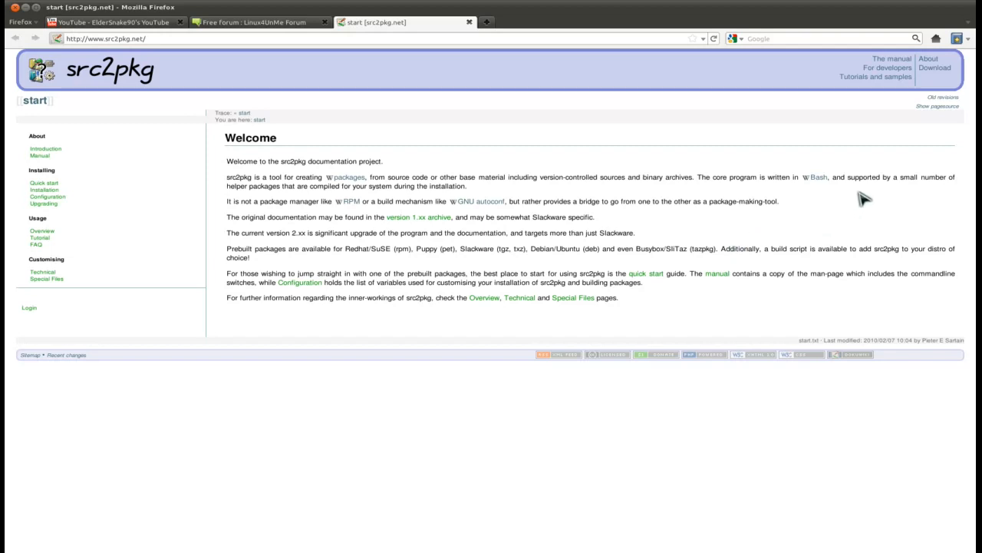
{"action": "mouse_move", "coordinate": [298, 202]}
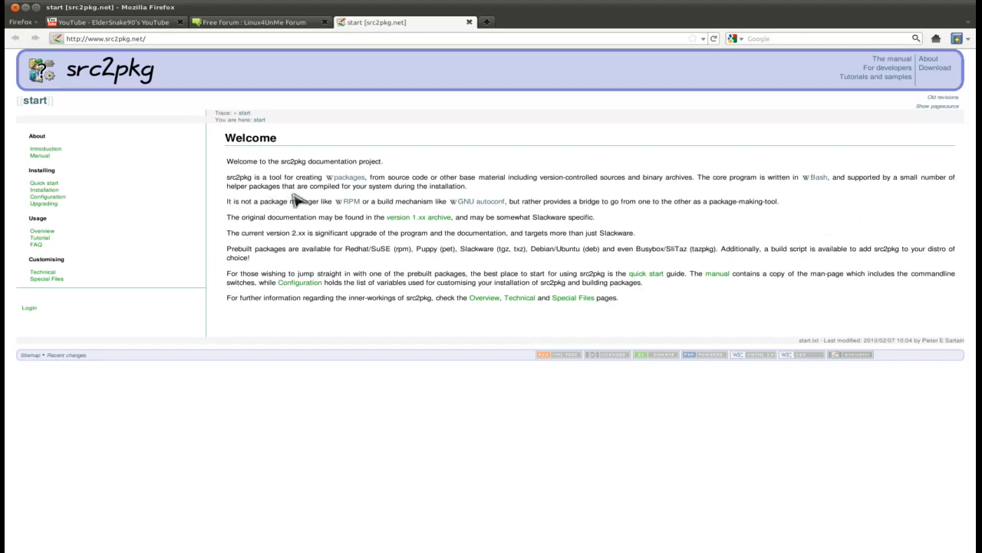
{"action": "mouse_move", "coordinate": [479, 201]}
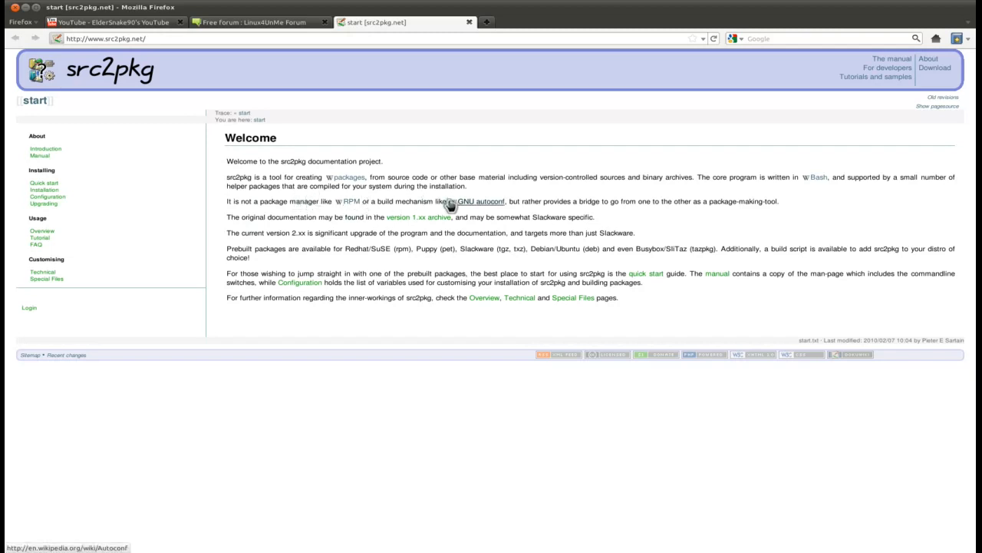
{"action": "mouse_move", "coordinate": [338, 215]}
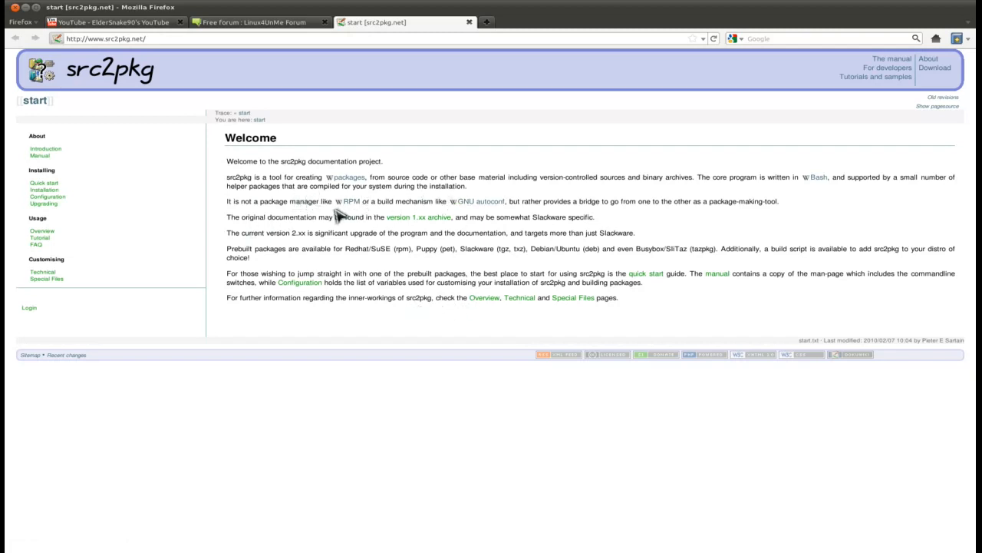
{"action": "mouse_move", "coordinate": [445, 206]}
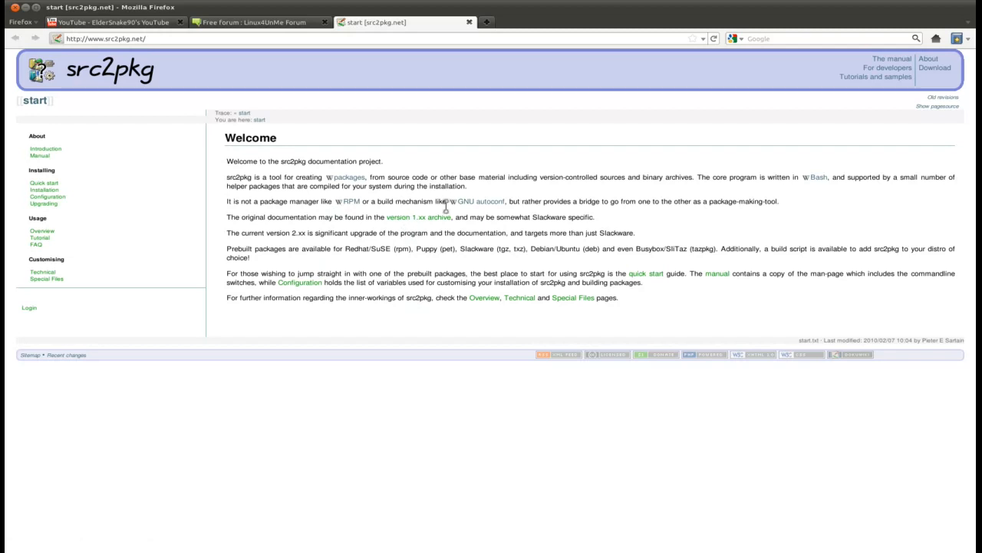
{"action": "mouse_move", "coordinate": [545, 267]}
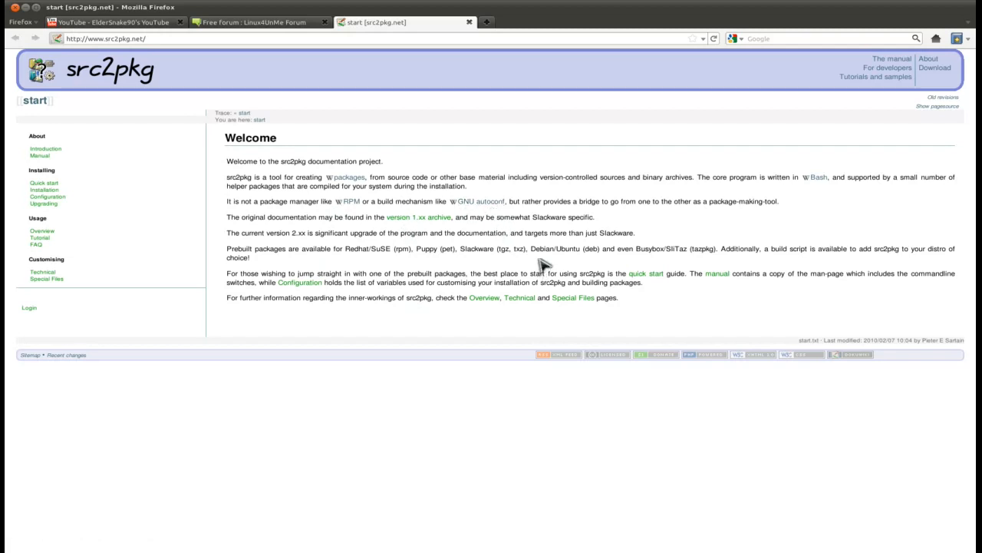
{"action": "mouse_move", "coordinate": [724, 223]}
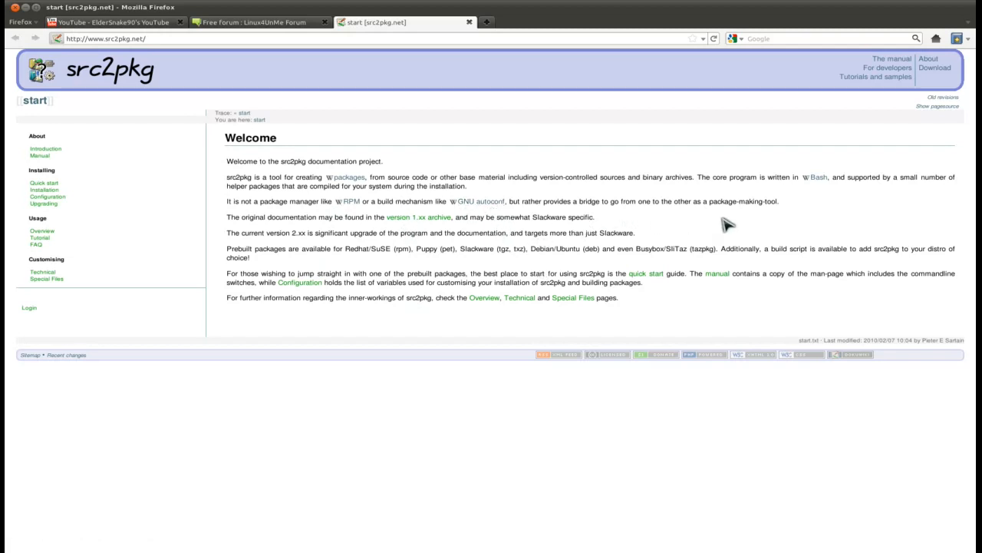
{"action": "mouse_move", "coordinate": [606, 293]}
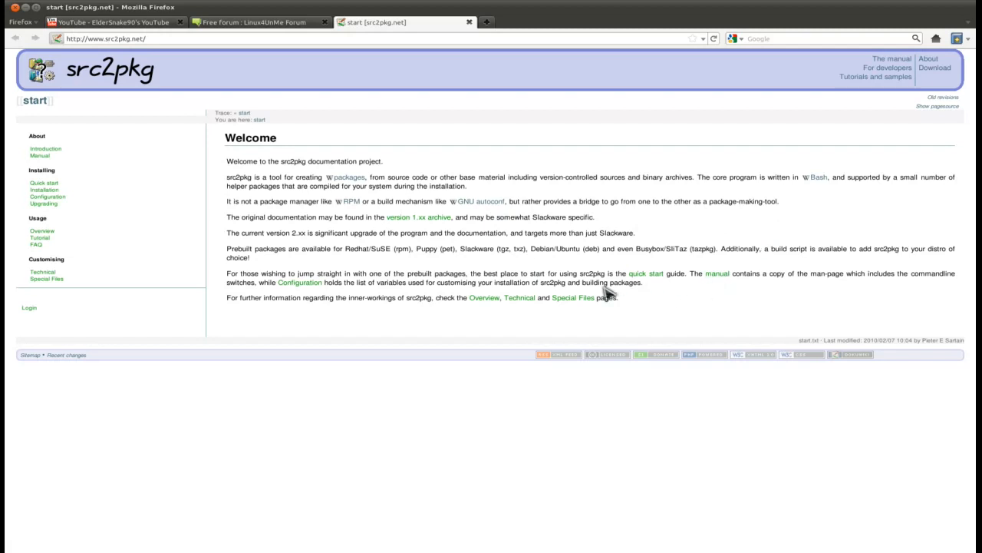
{"action": "mouse_move", "coordinate": [265, 271]}
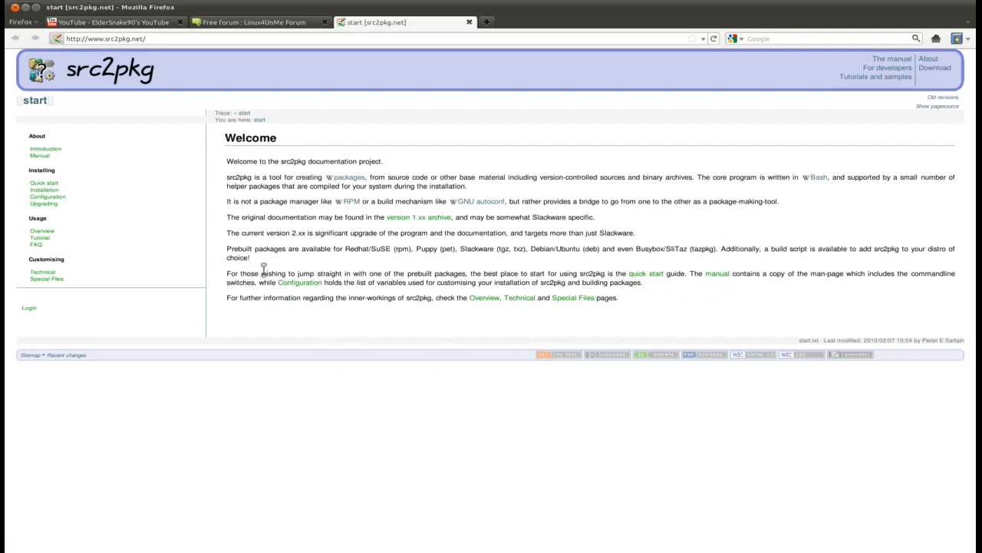
{"action": "mouse_move", "coordinate": [381, 264]}
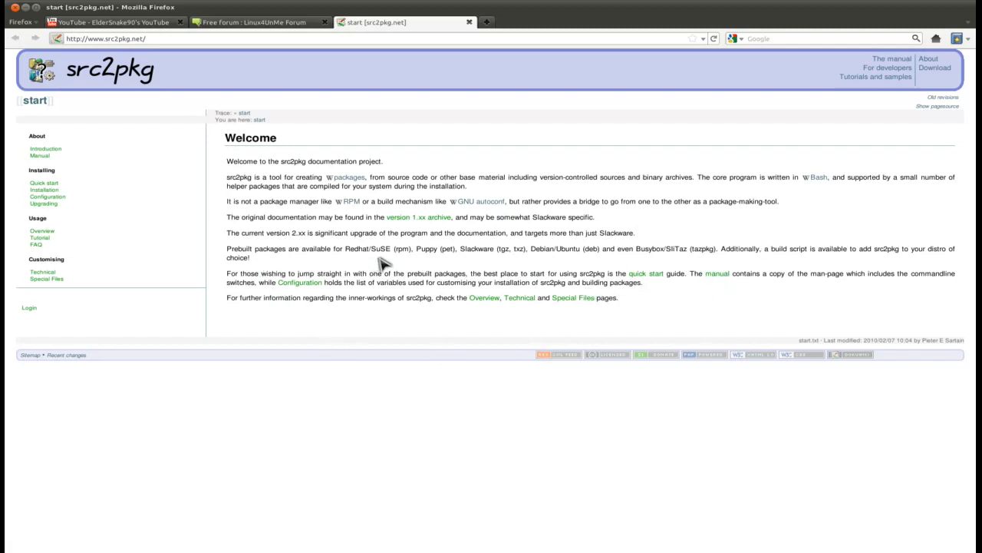
{"action": "mouse_move", "coordinate": [448, 259]}
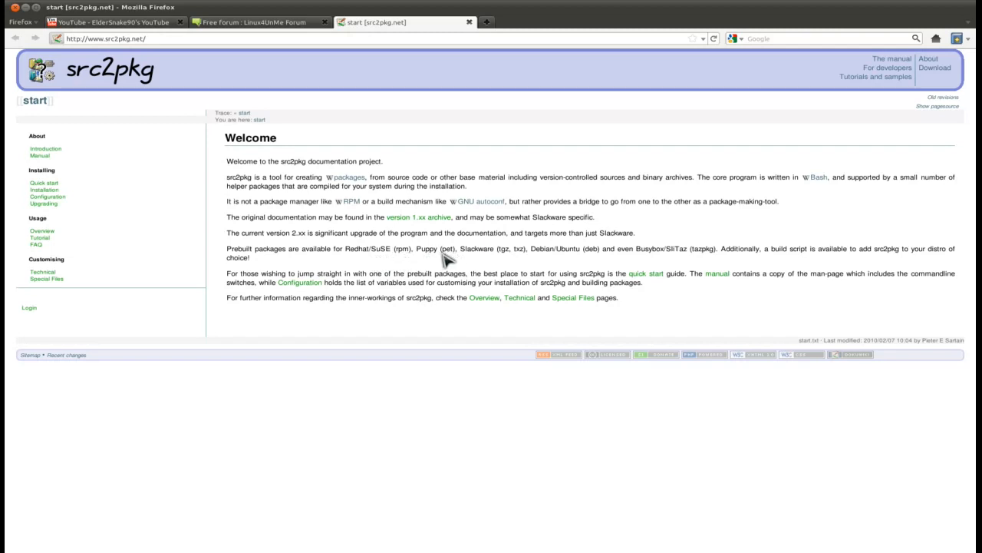
{"action": "mouse_move", "coordinate": [530, 261]}
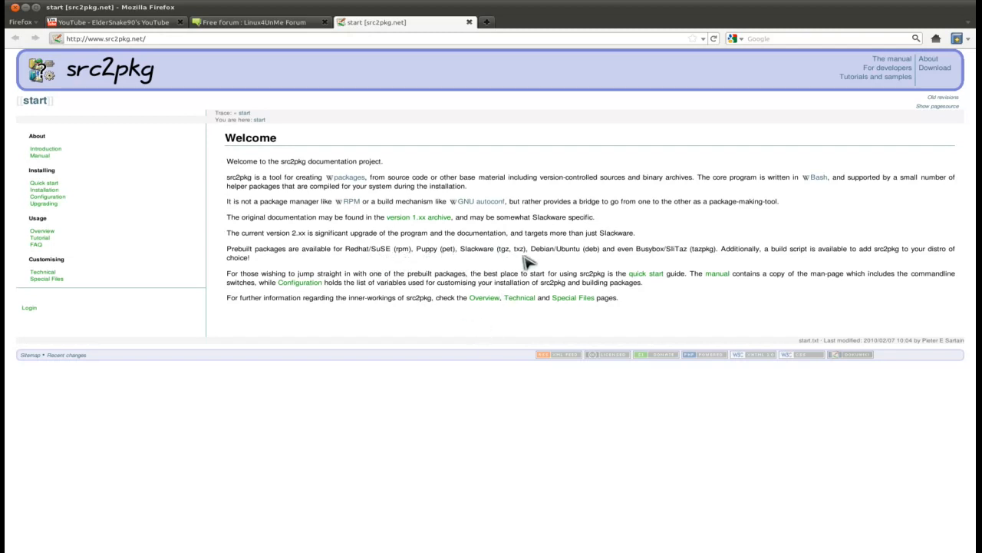
{"action": "mouse_move", "coordinate": [523, 252]}
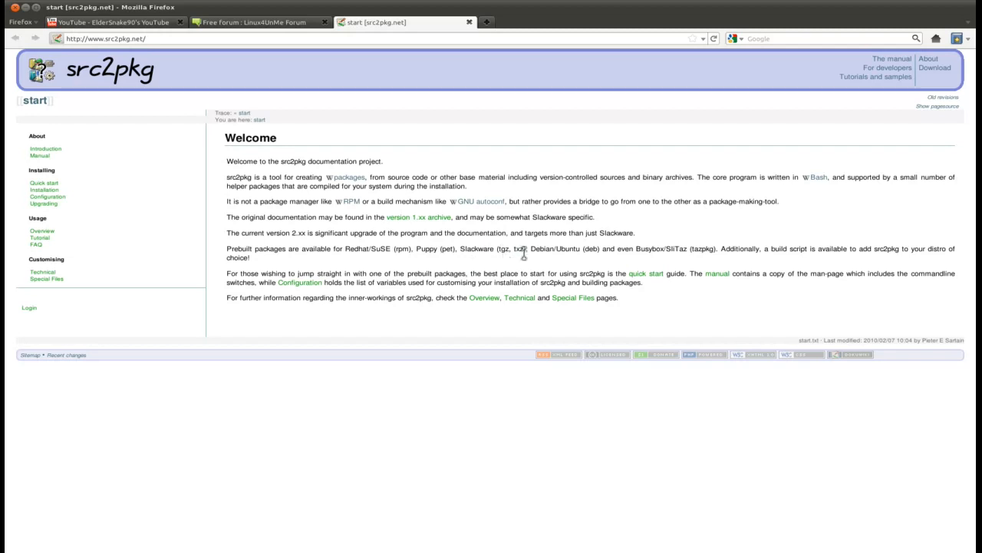
{"action": "mouse_move", "coordinate": [550, 267]}
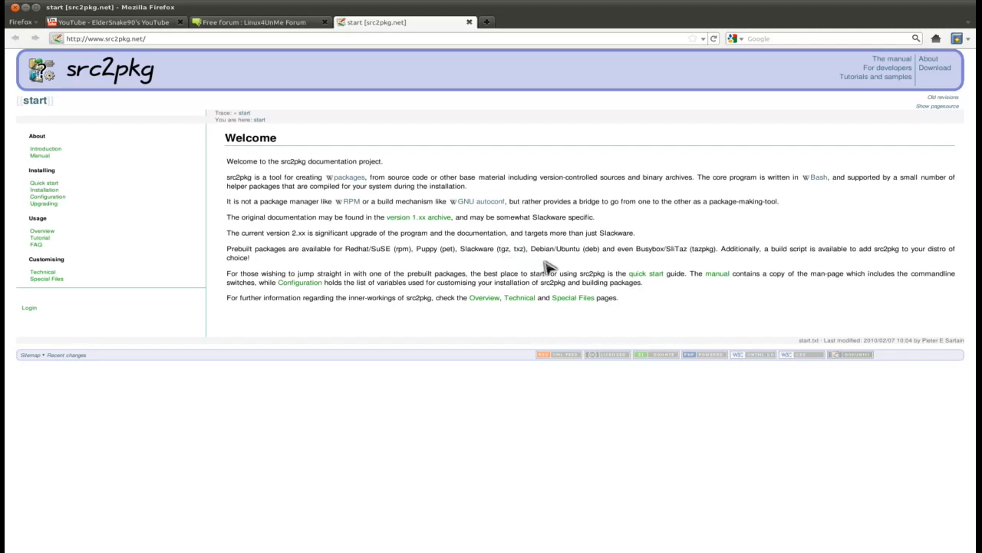
{"action": "mouse_move", "coordinate": [599, 274]}
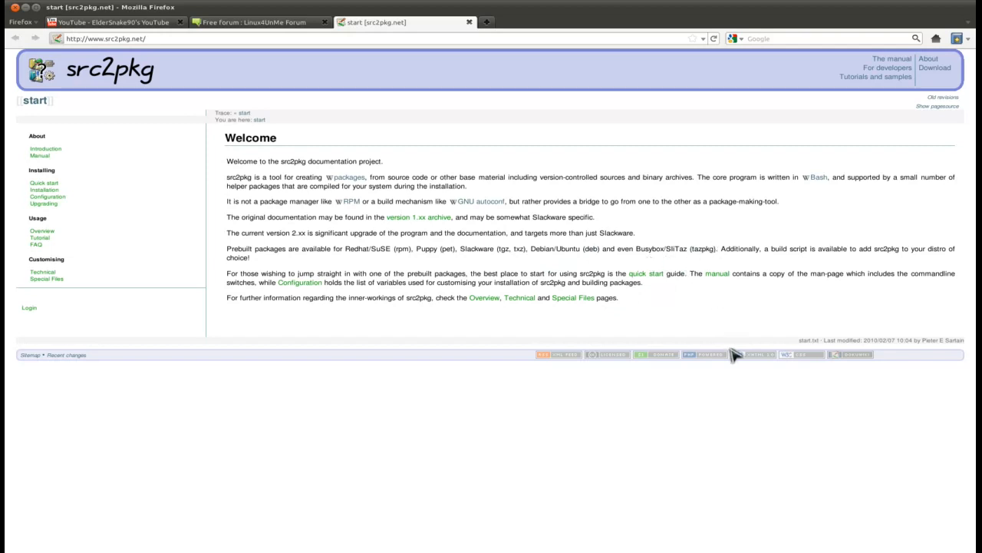
{"action": "mouse_move", "coordinate": [203, 258]}
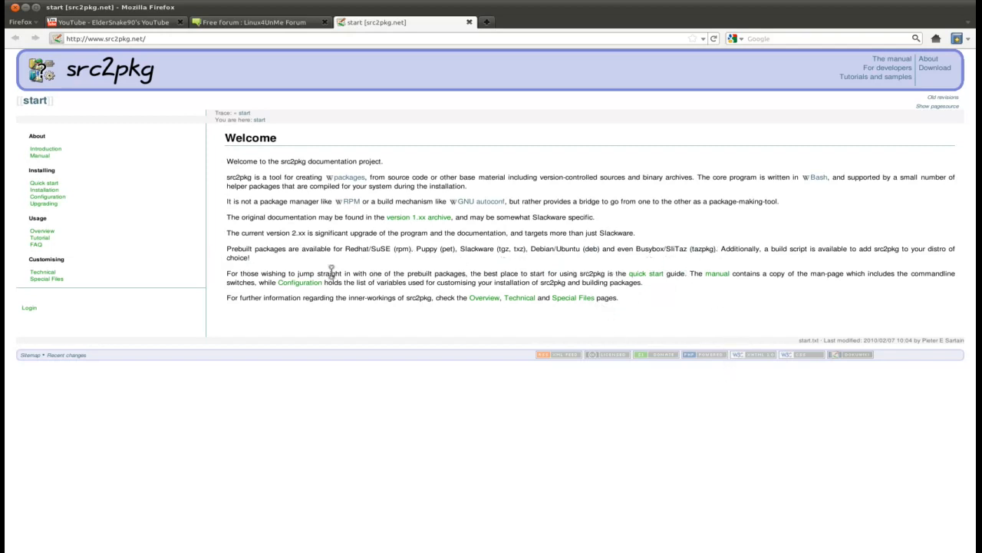
{"action": "mouse_move", "coordinate": [688, 248]}
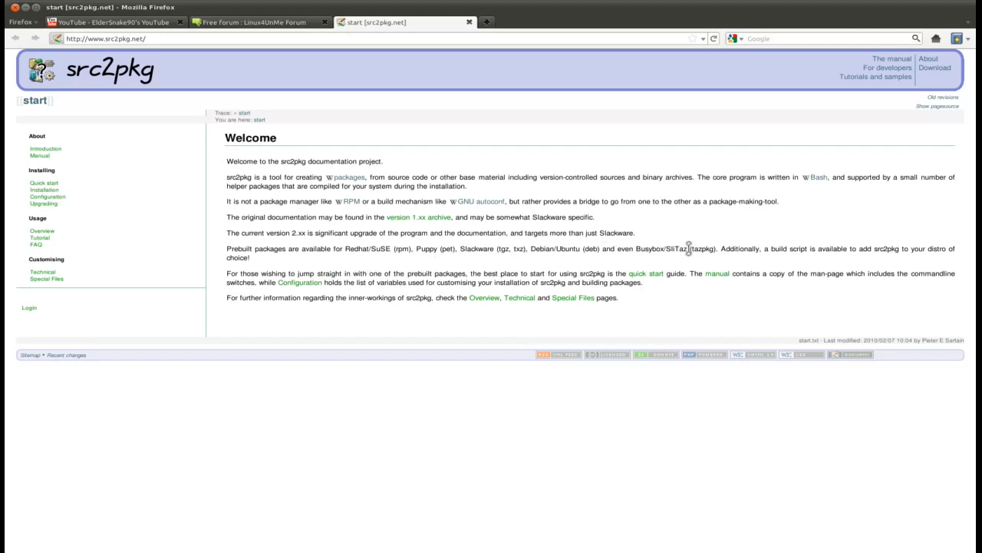
{"action": "mouse_move", "coordinate": [758, 413]}
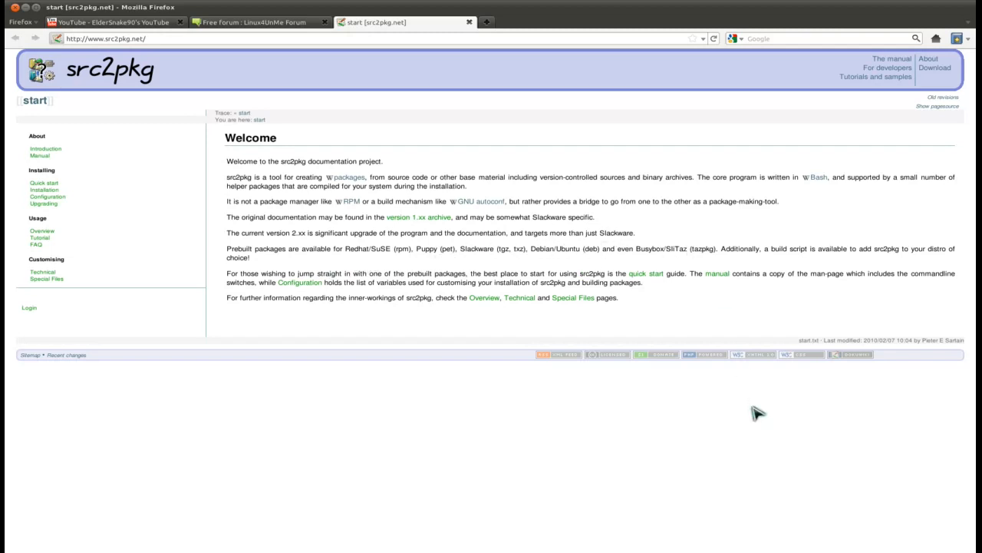
{"action": "mouse_move", "coordinate": [893, 264]}
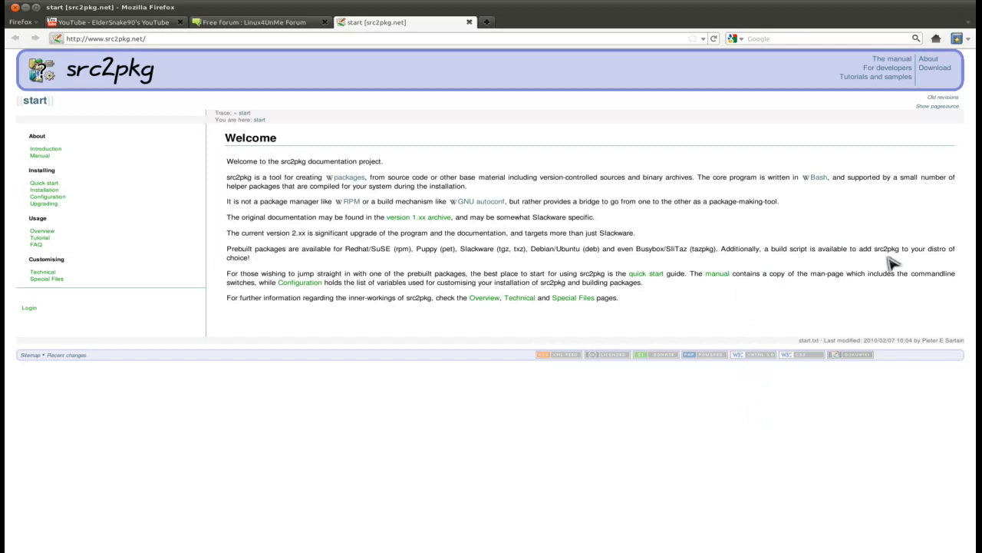
{"action": "mouse_move", "coordinate": [516, 340]}
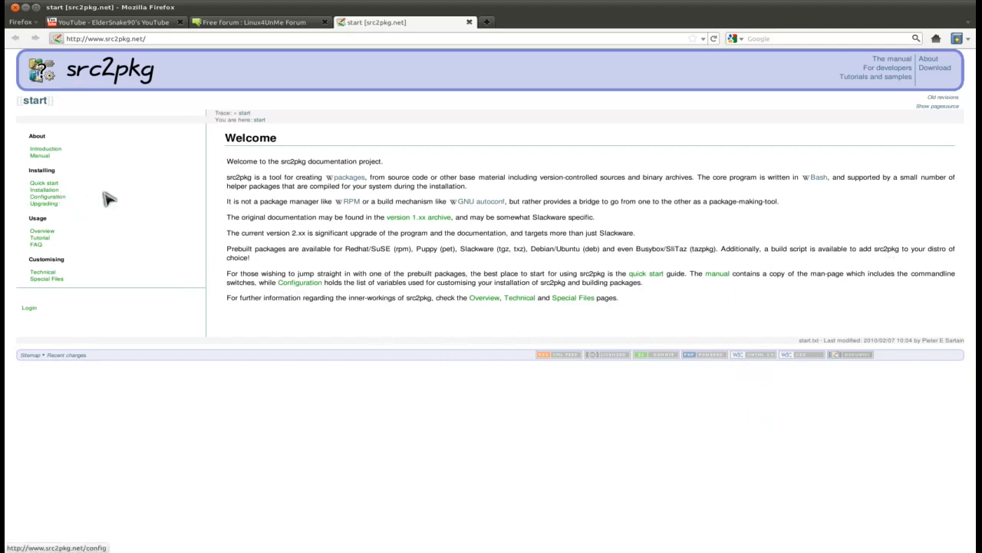
- Read through the src2pkg quick start guide from the sidebar
{"action": "left_click", "coordinate": [43, 183]}
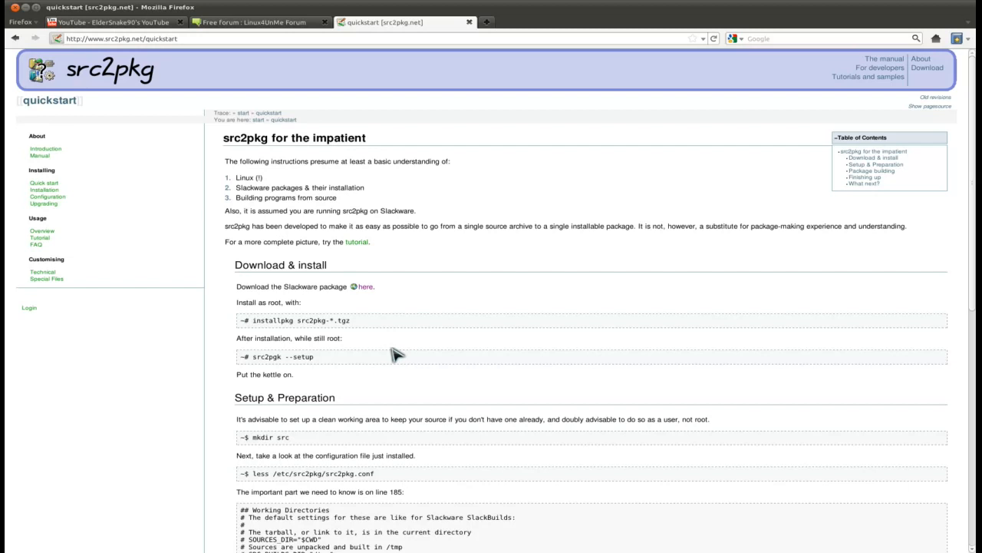
{"action": "scroll", "scroll_direction": "down", "scroll_amount": 3}
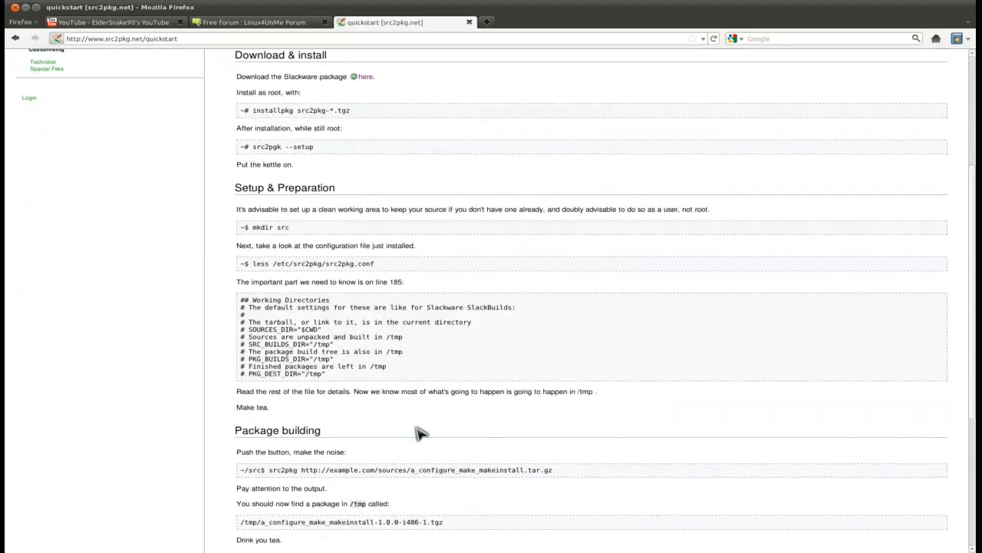
{"action": "scroll", "scroll_direction": "down", "scroll_amount": 3}
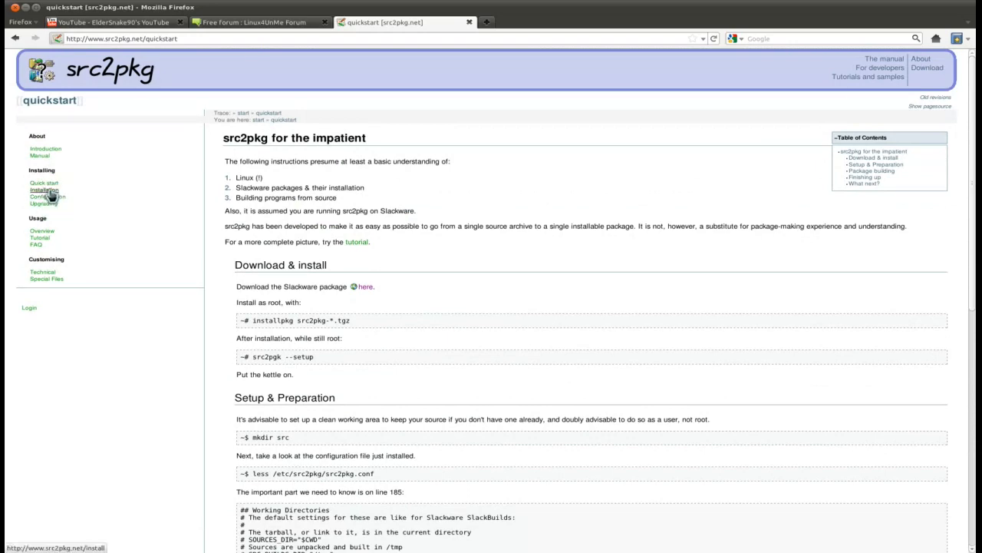
{"action": "left_click", "coordinate": [43, 191]}
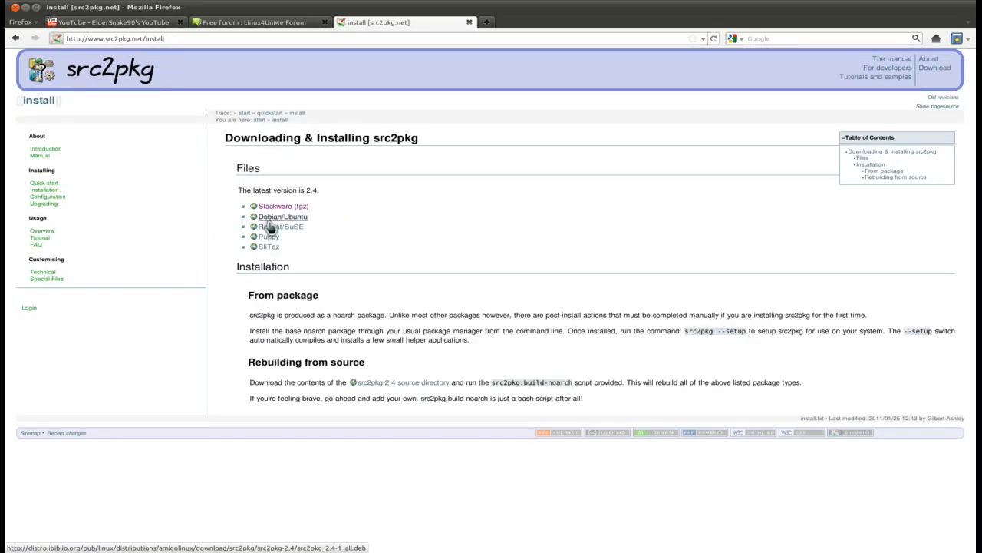
{"action": "mouse_move", "coordinate": [279, 227]}
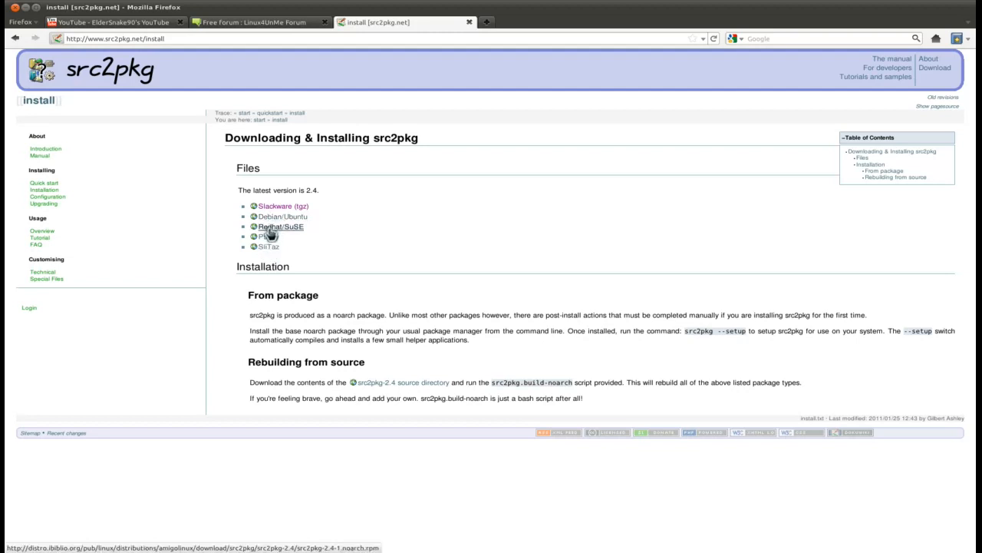
{"action": "mouse_move", "coordinate": [292, 252]}
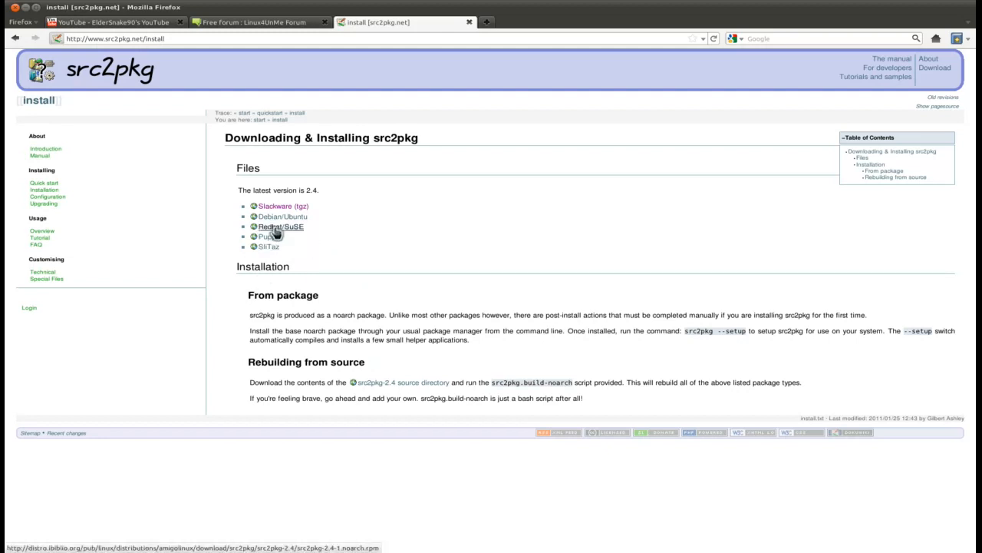
{"action": "mouse_move", "coordinate": [283, 216]}
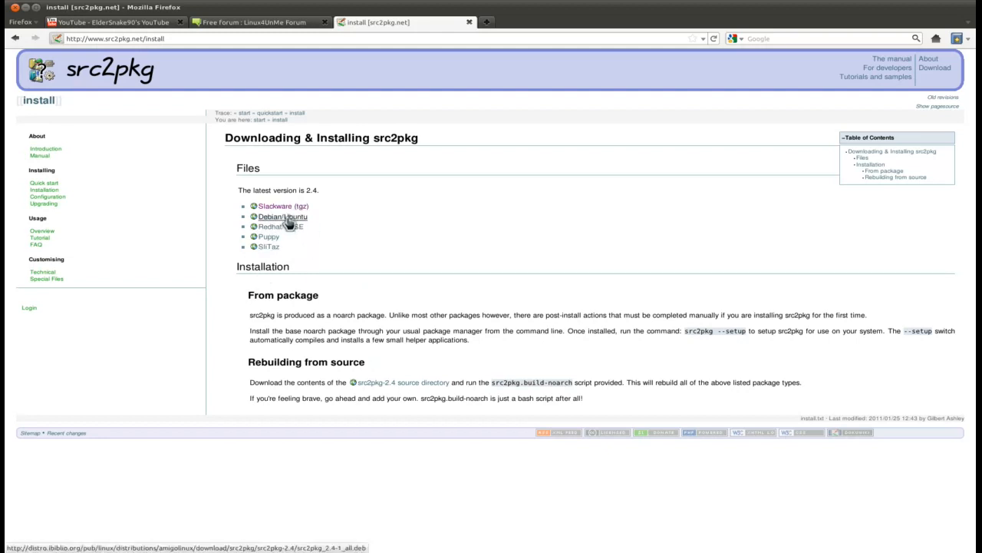
{"action": "mouse_move", "coordinate": [470, 330]}
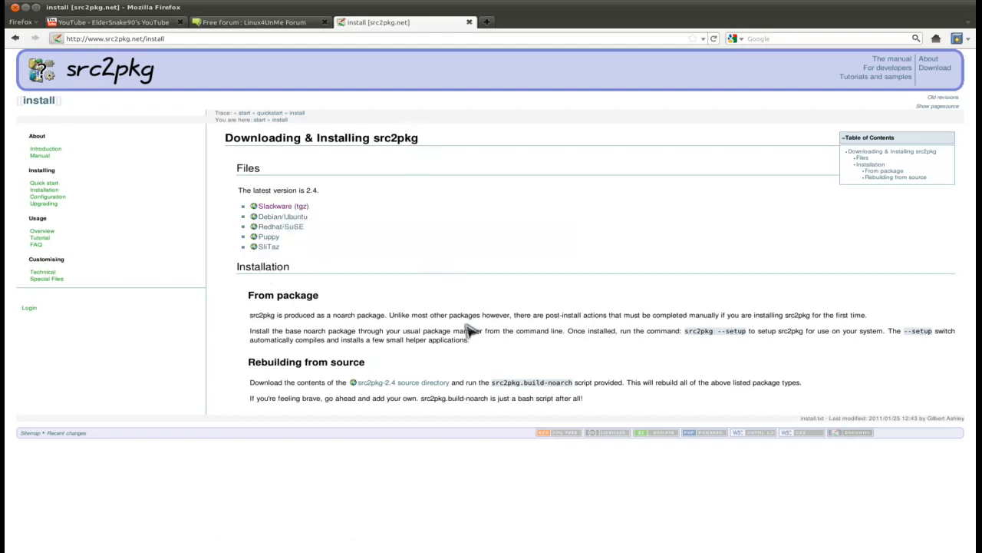
{"action": "mouse_move", "coordinate": [403, 381]}
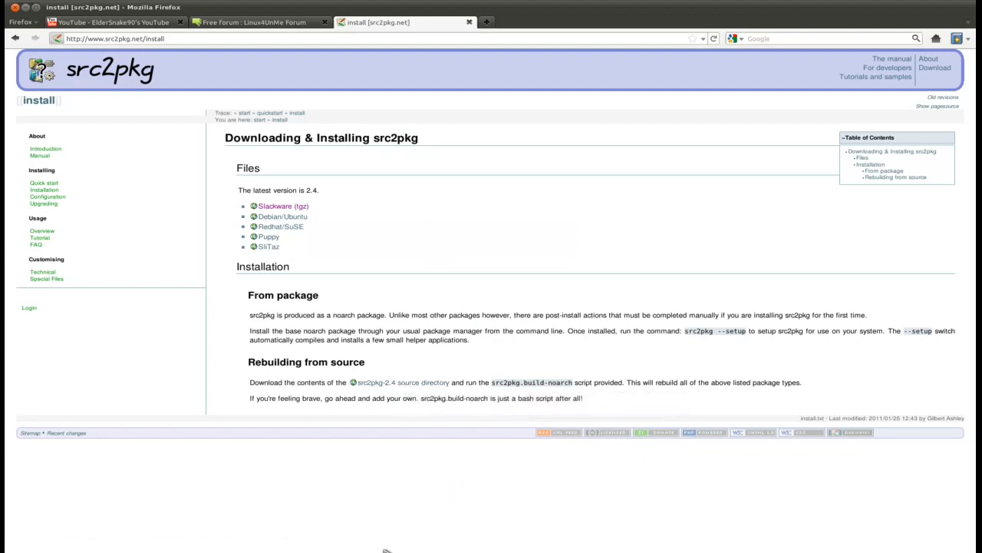
{"action": "mouse_move", "coordinate": [244, 304]}
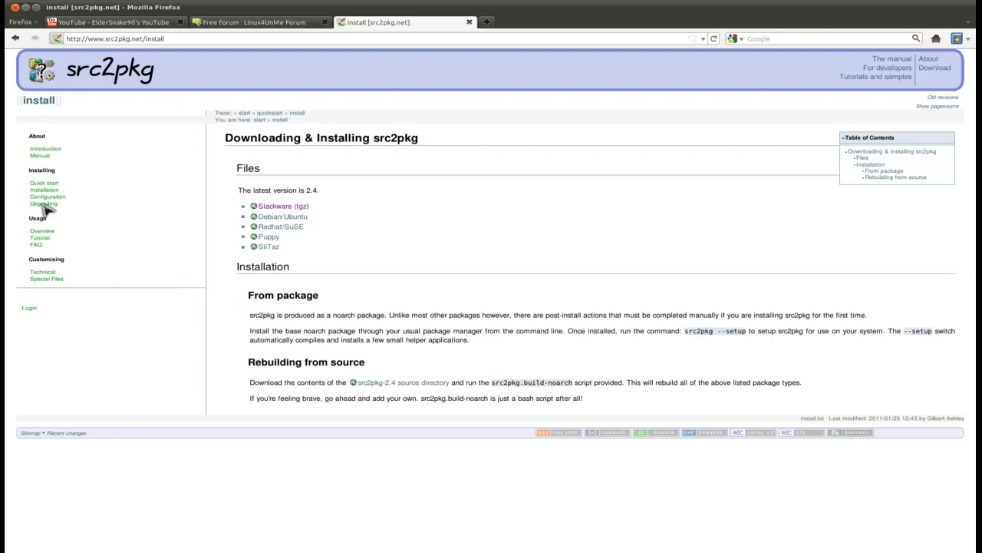
- Load the Quick start page with the Slackware install and setup instructions
{"action": "left_click", "coordinate": [43, 183]}
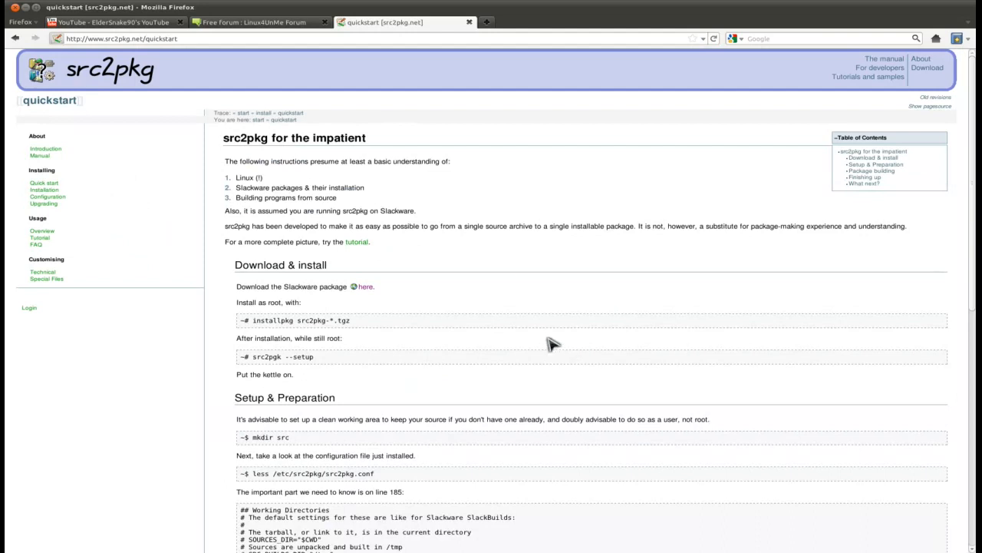
{"action": "mouse_move", "coordinate": [345, 393]}
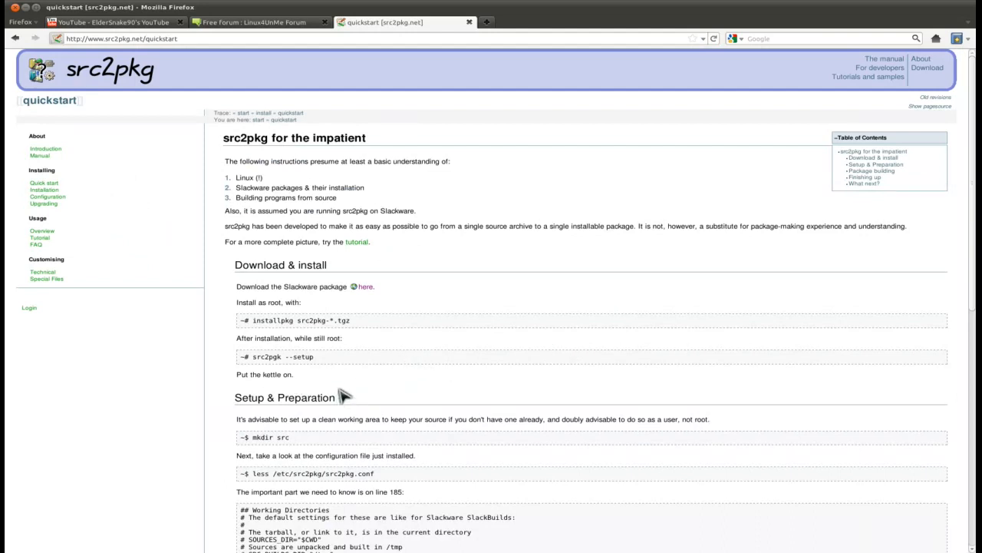
{"action": "mouse_move", "coordinate": [258, 368]}
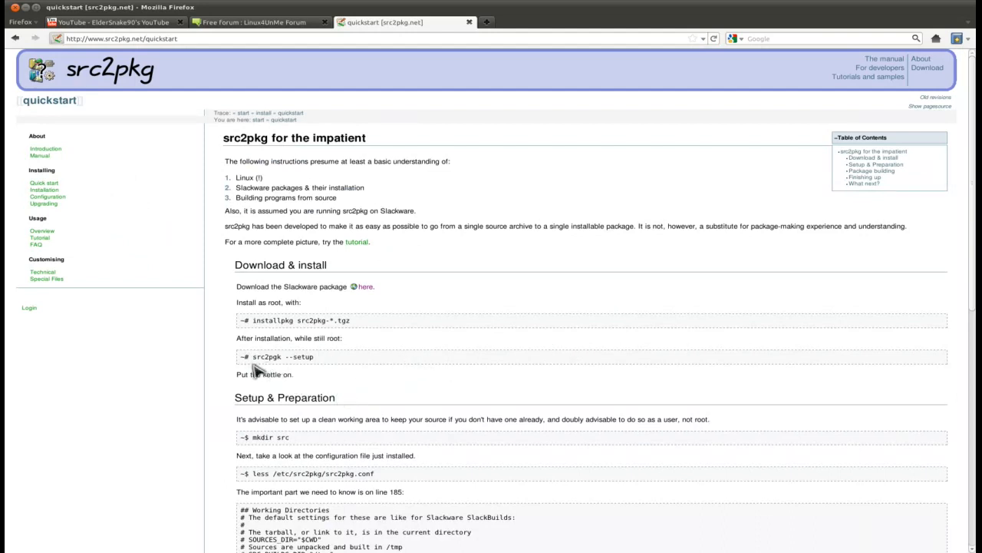
{"action": "mouse_move", "coordinate": [294, 370]}
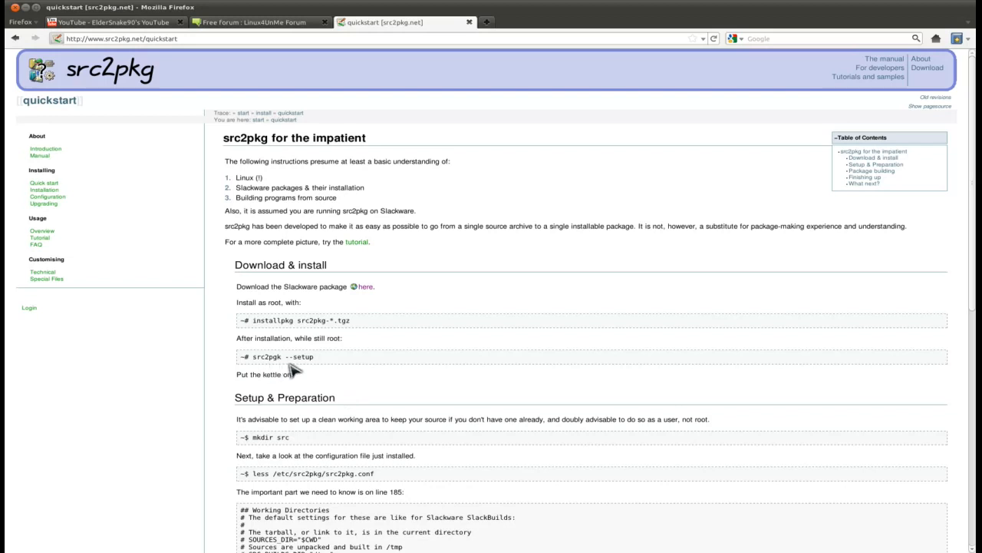
{"action": "mouse_move", "coordinate": [433, 417]}
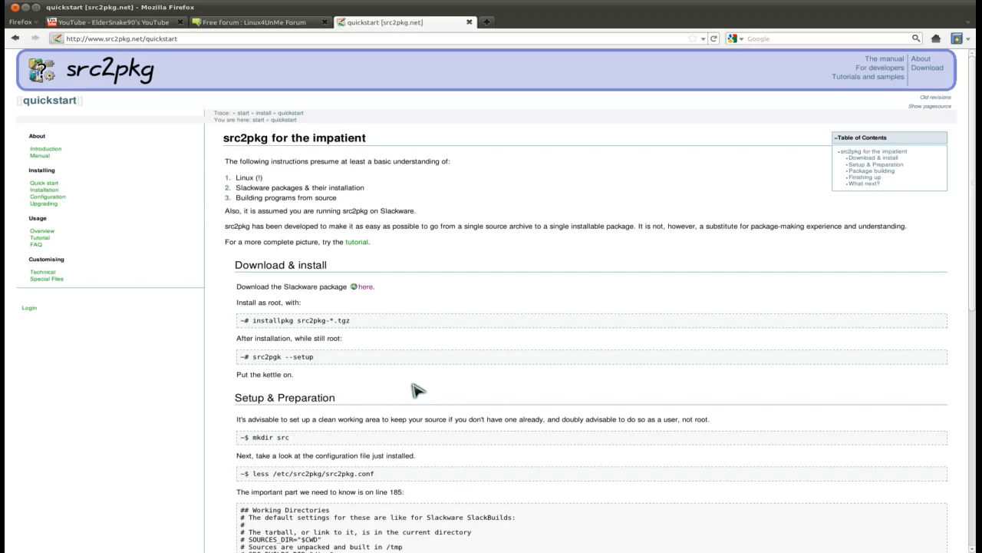
{"action": "mouse_move", "coordinate": [32, 43]}
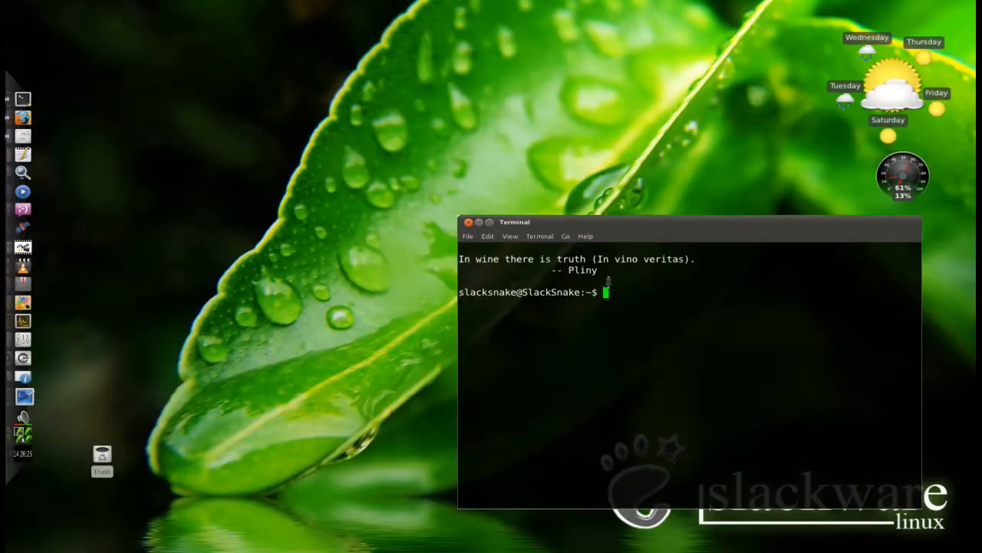
- Move the Terminal aside so the File Manager with Downloads/source is showing
{"action": "left_click_drag", "start_coordinate": [514, 221], "coordinate": [301, 126]}
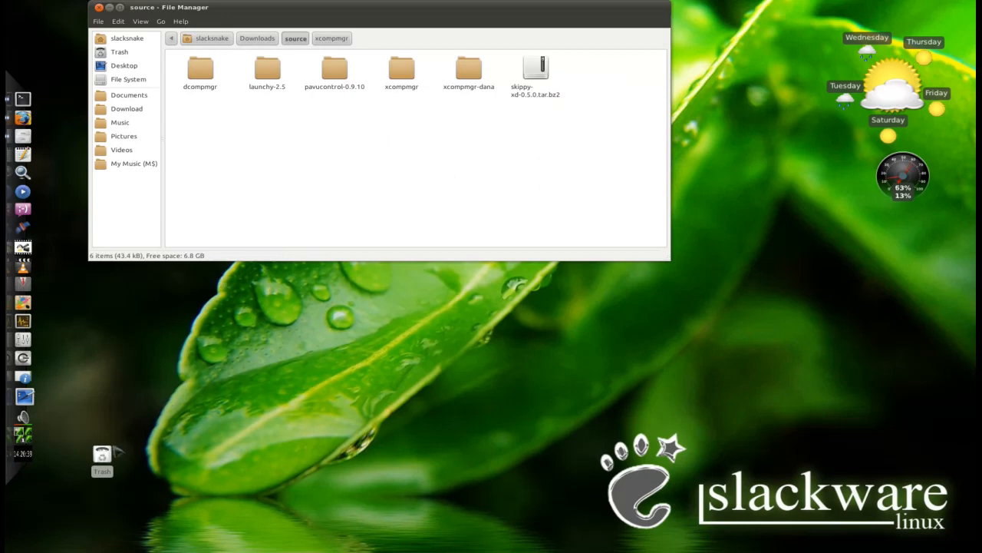
{"action": "mouse_move", "coordinate": [537, 157]}
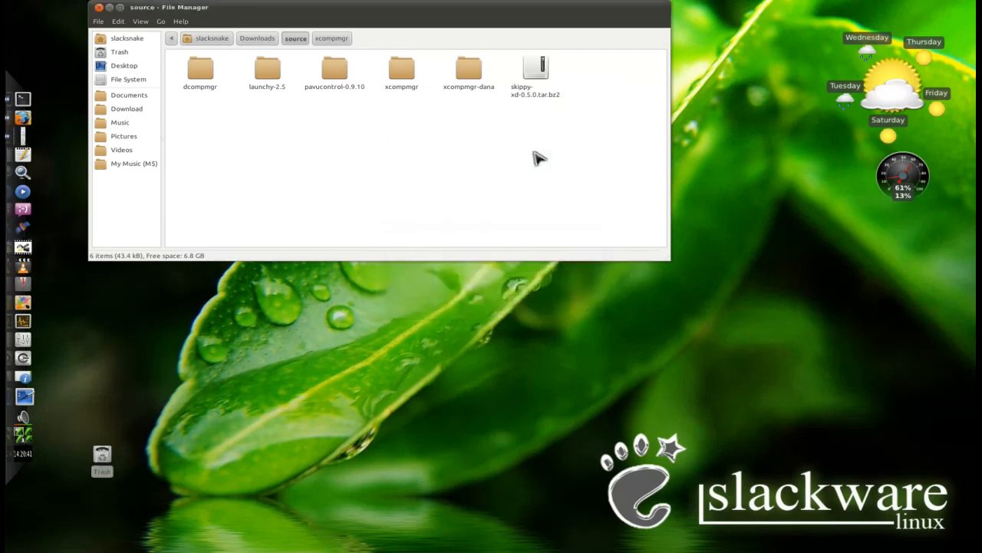
{"action": "mouse_move", "coordinate": [535, 108]}
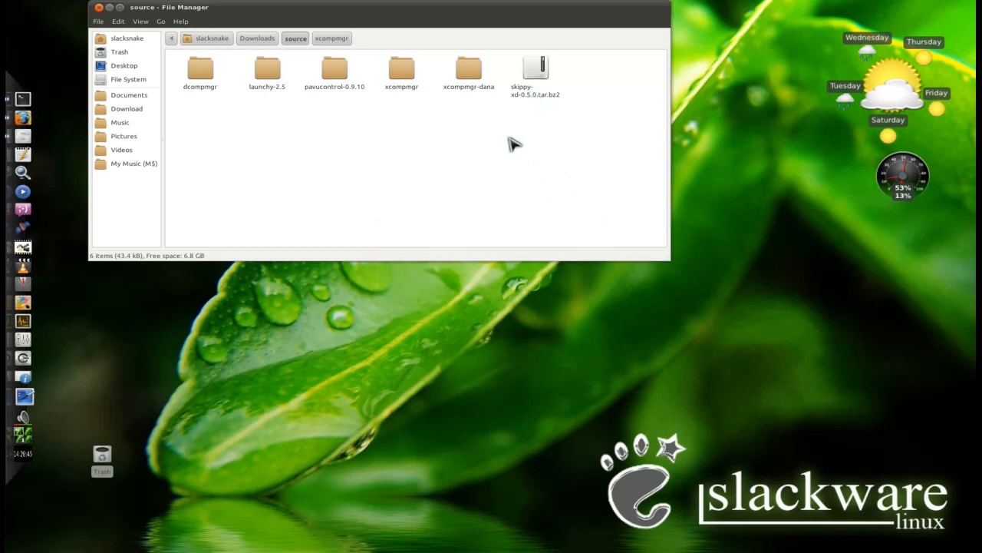
{"action": "mouse_move", "coordinate": [556, 238]}
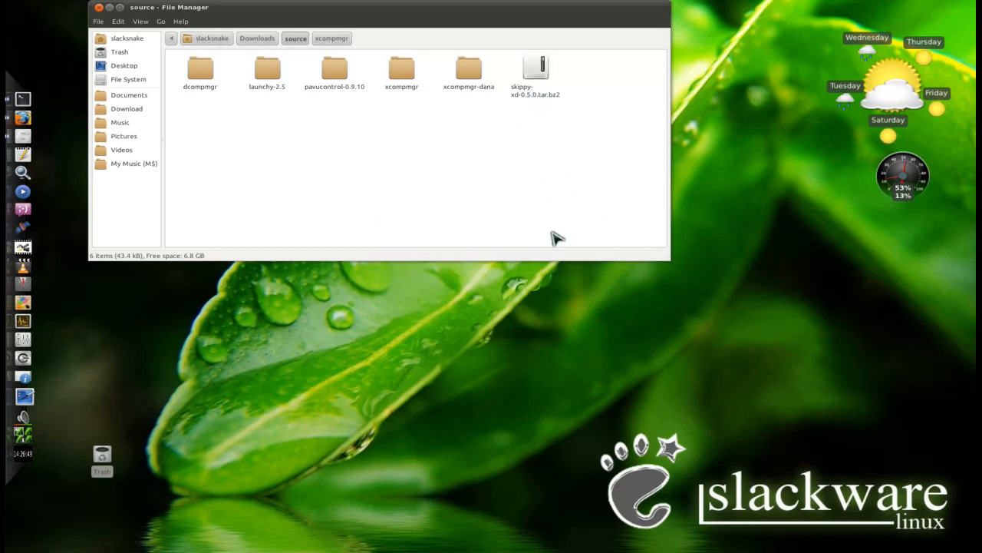
{"action": "mouse_move", "coordinate": [515, 172]}
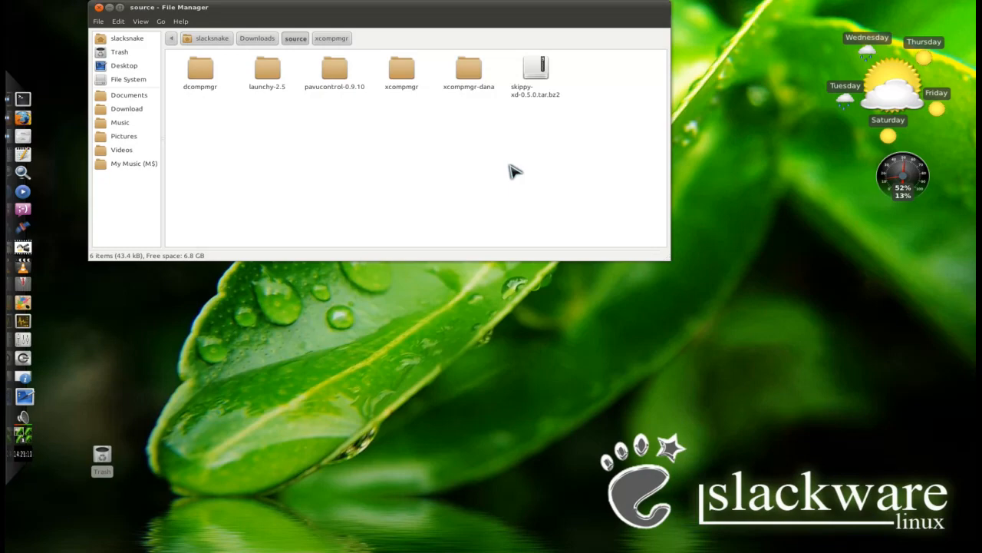
{"action": "mouse_move", "coordinate": [534, 130]}
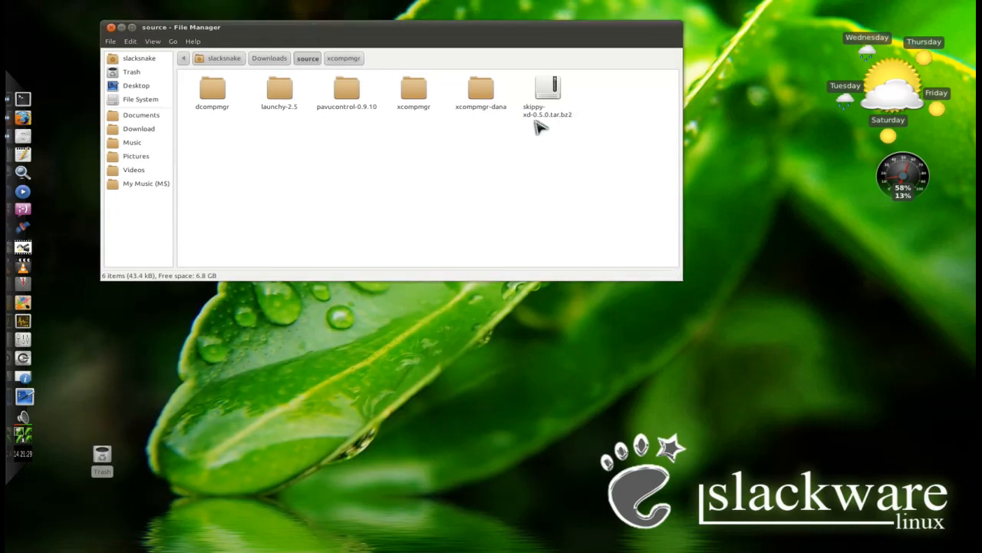
{"action": "mouse_move", "coordinate": [391, 184]}
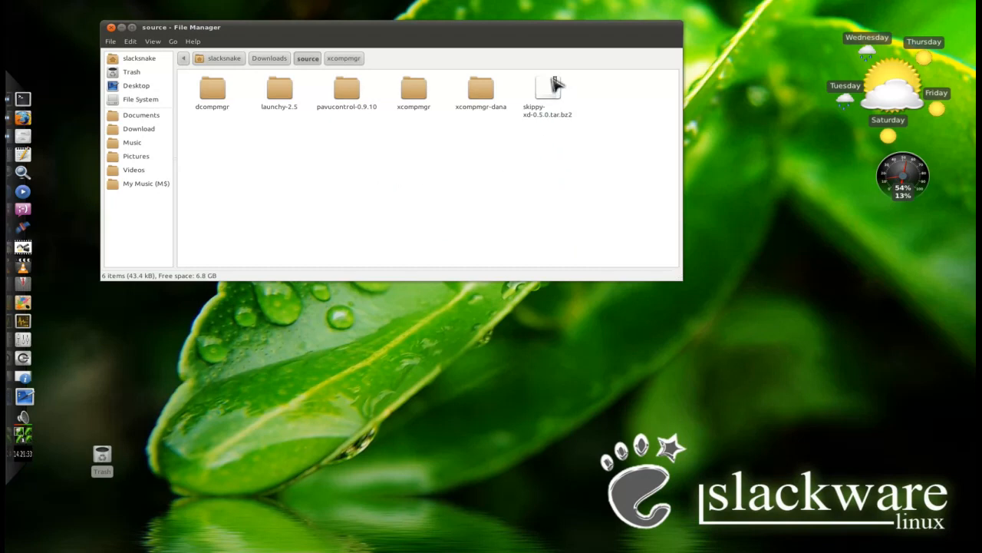
{"action": "mouse_move", "coordinate": [490, 160]}
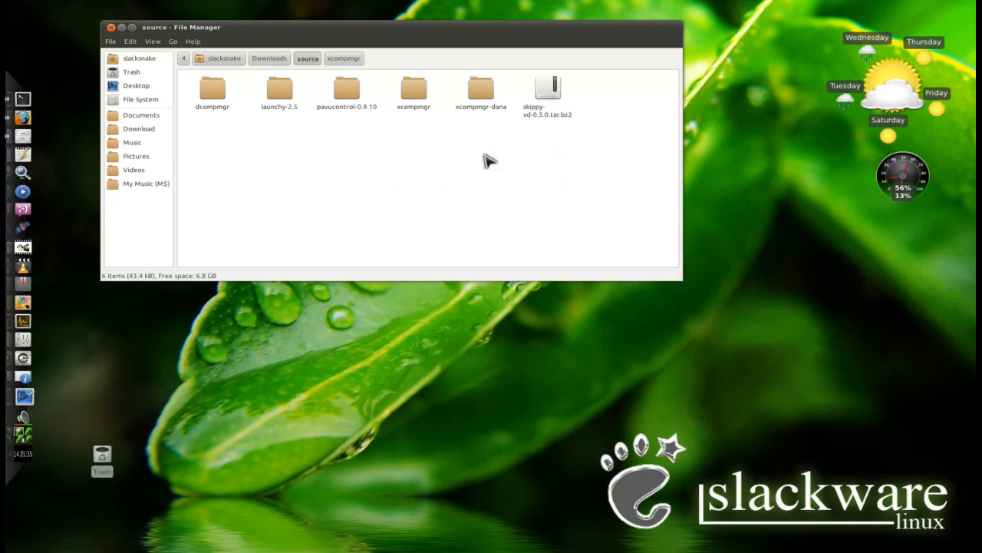
{"action": "mouse_move", "coordinate": [408, 171]}
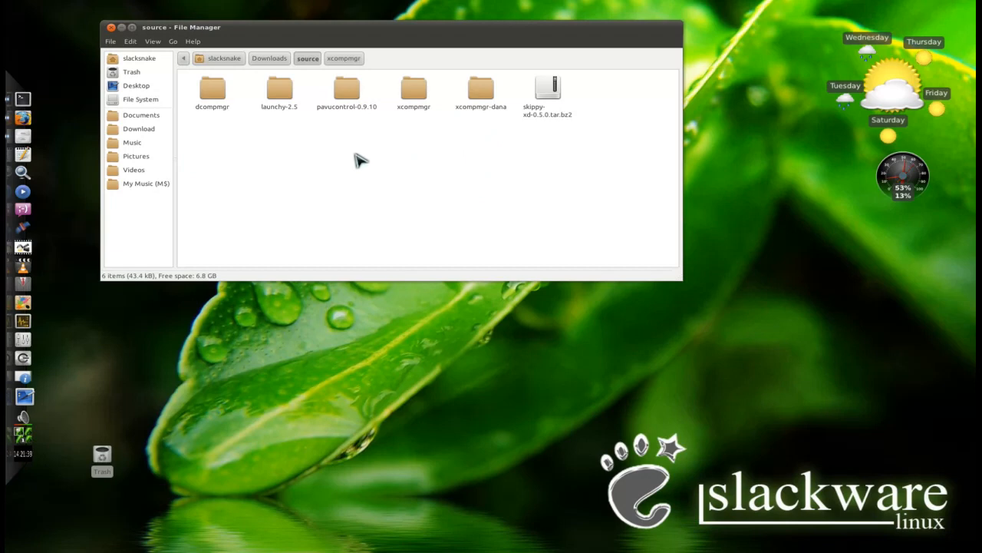
- Use Open Terminal Here on the source folder to get a shell inside it
{"action": "right_click", "coordinate": [360, 158]}
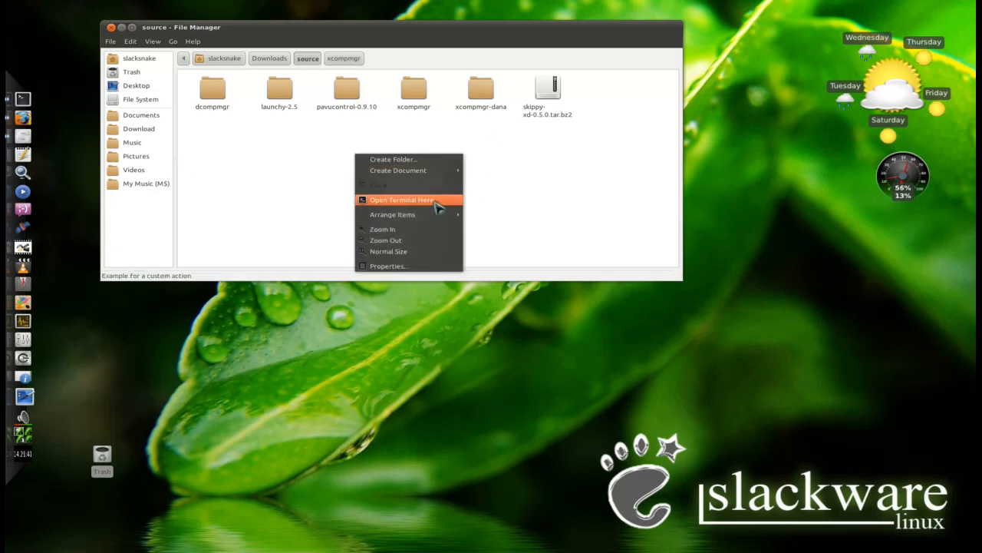
{"action": "left_click", "coordinate": [399, 200]}
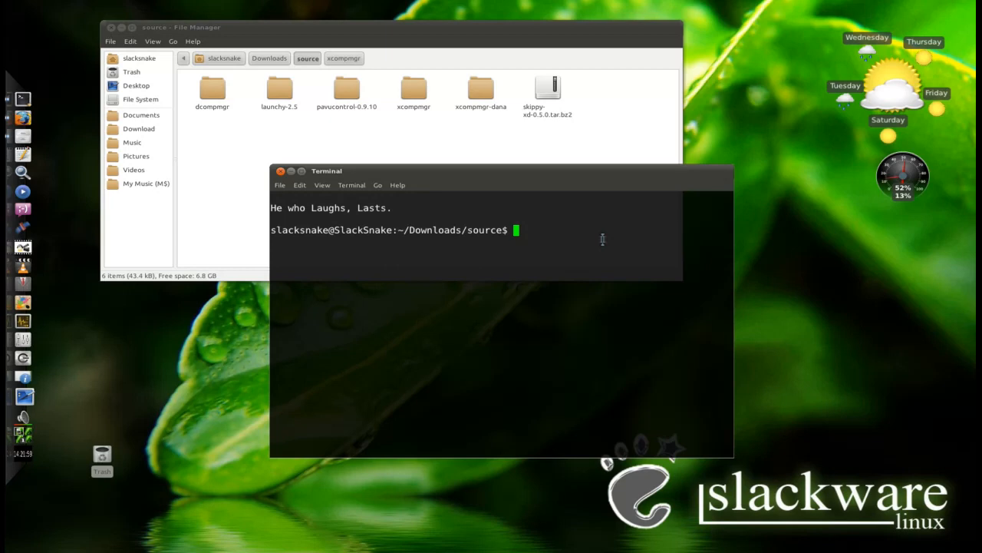
- Run src2pkg -CWD -C skippy-xd-0.5.0.tar.bz2 to build the package in the current folder
{"action": "type", "text": "src2pkg"}
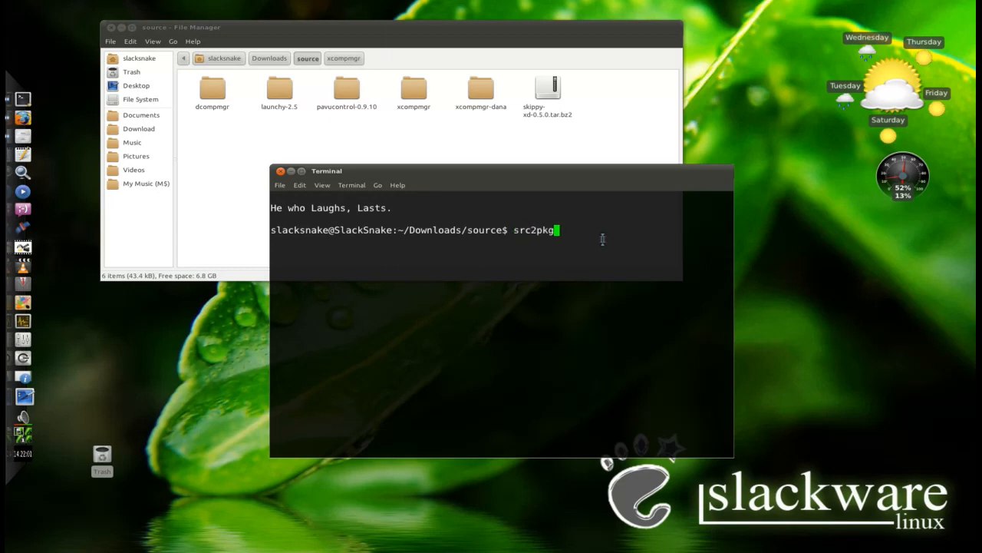
{"action": "type", "text": "\" \""}
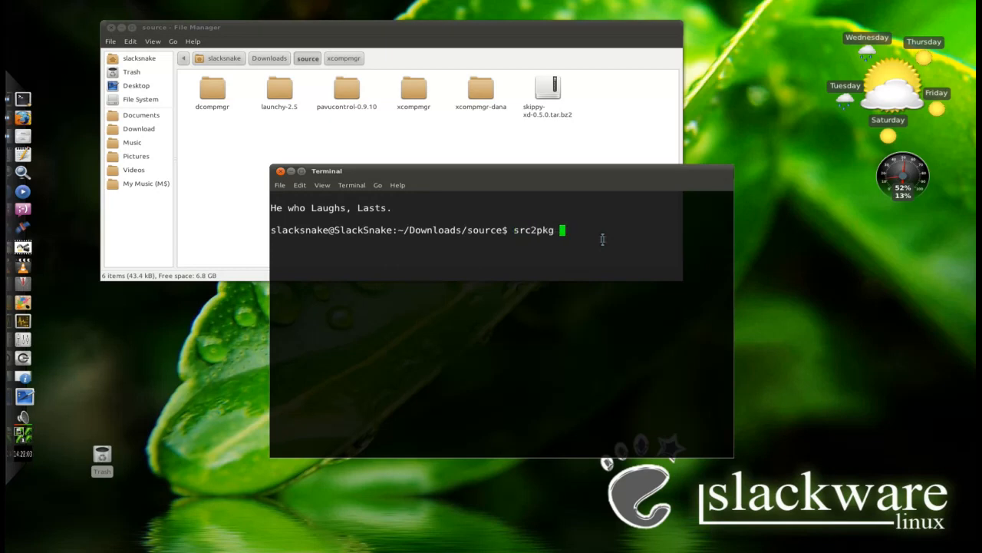
{"action": "type", "text": "-"}
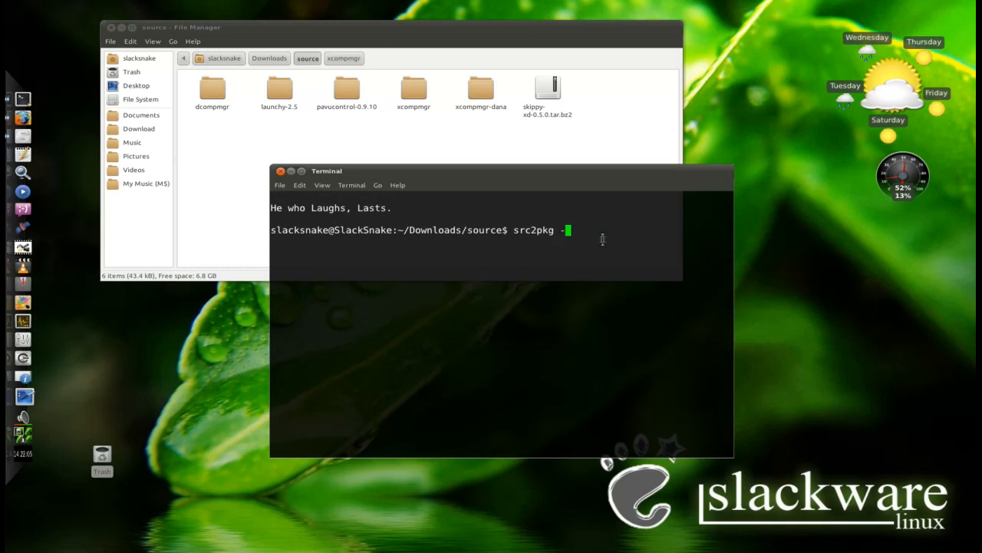
{"action": "type", "text": "CWD"}
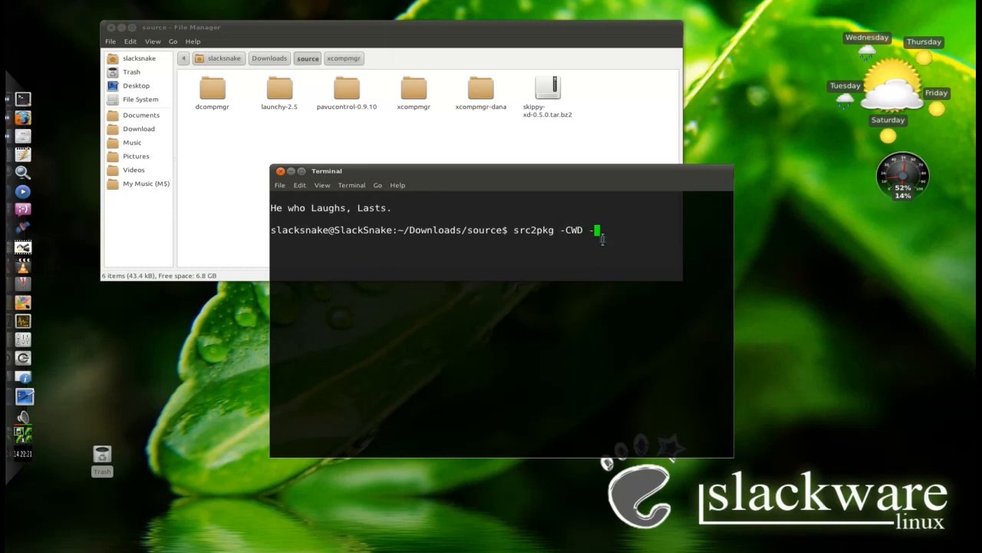
{"action": "type", "text": "-C"}
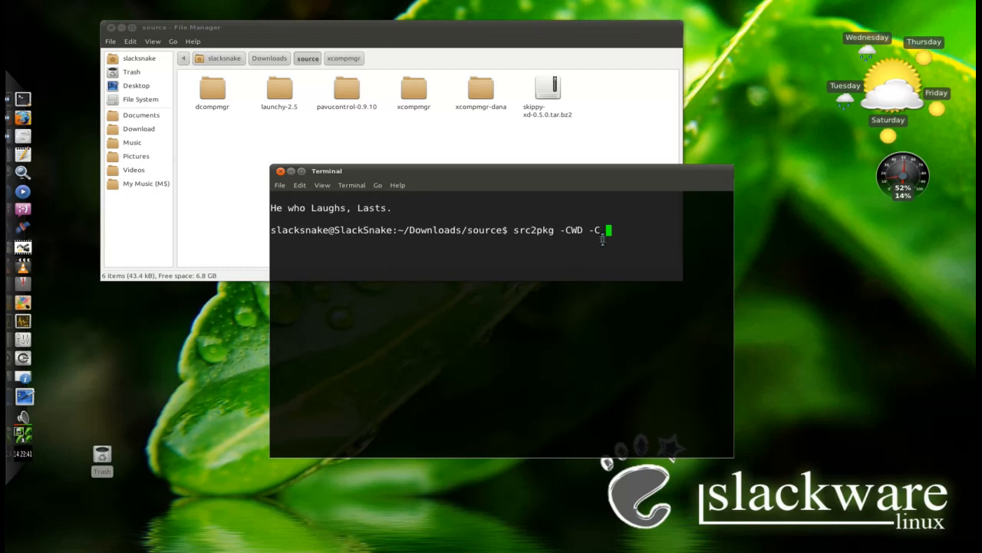
{"action": "type", "text": "skippy-xd-0.5.0.tar.bz2"}
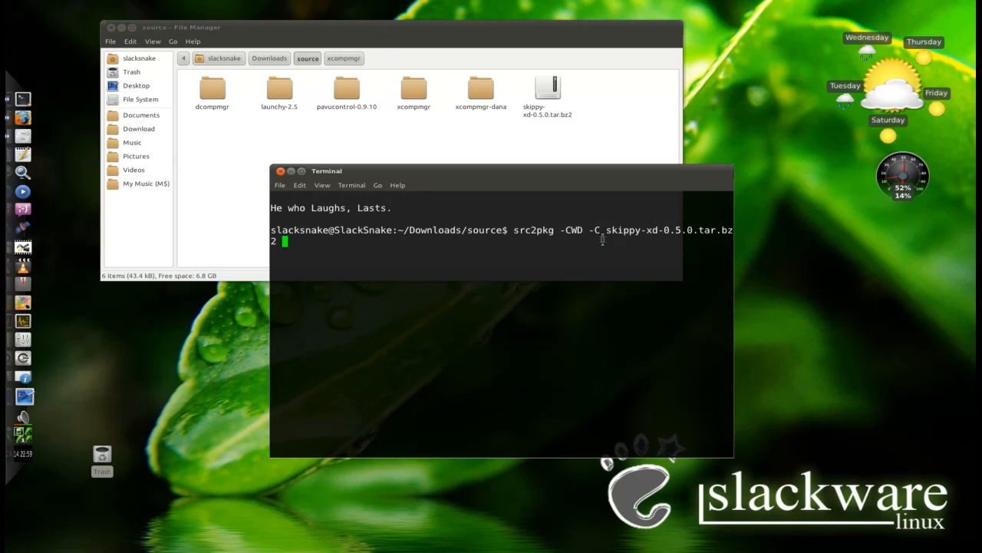
{"action": "key", "text": "Return"}
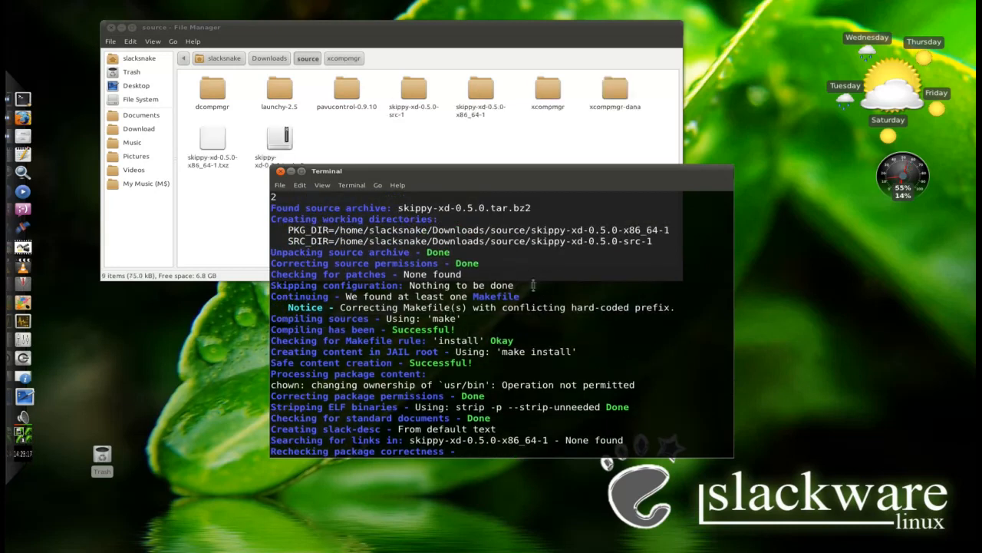
{"action": "mouse_move", "coordinate": [443, 152]}
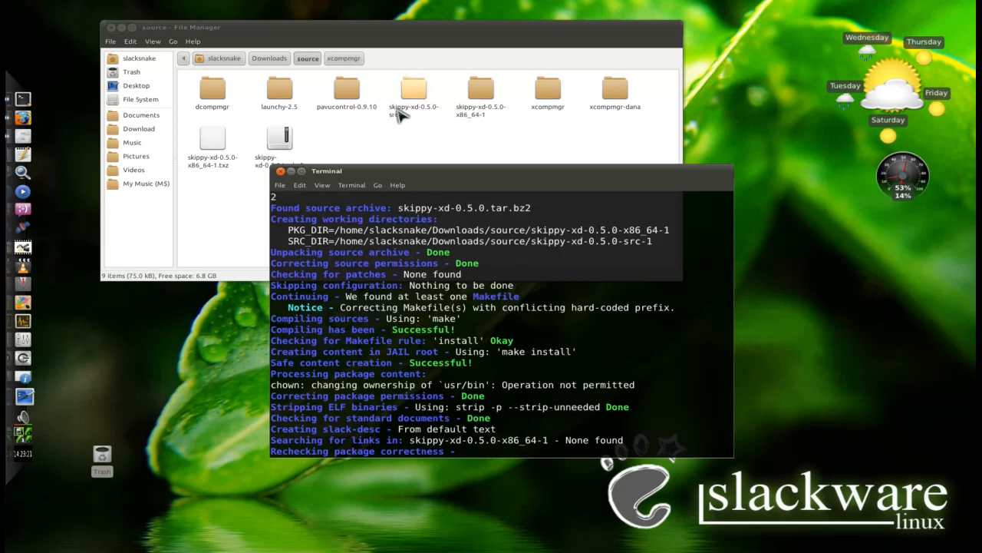
{"action": "mouse_move", "coordinate": [402, 119]}
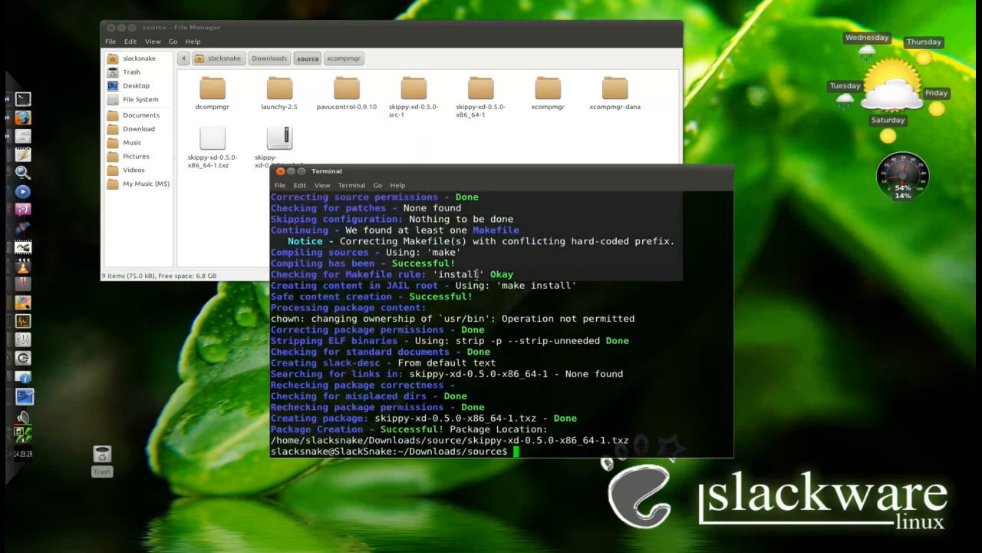
{"action": "mouse_move", "coordinate": [405, 154]}
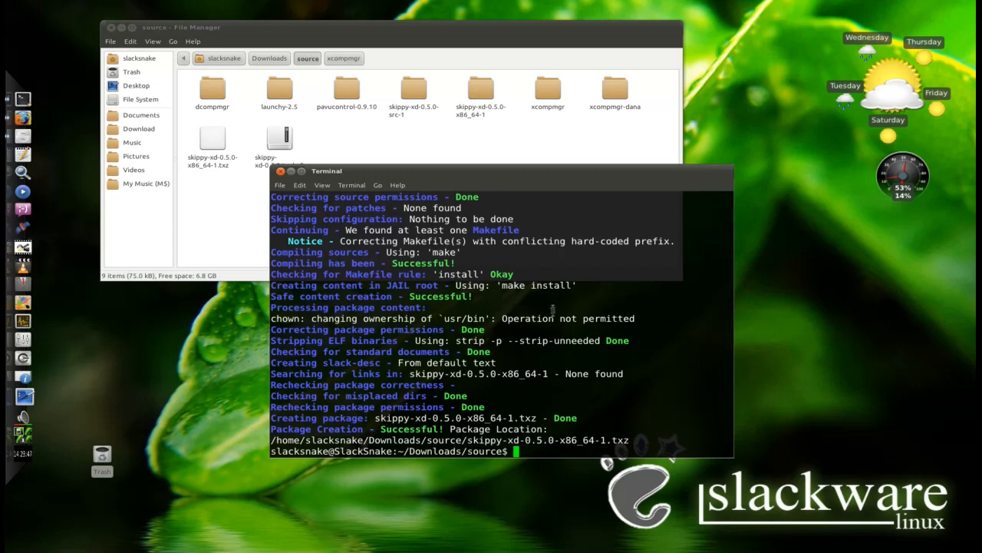
{"action": "mouse_move", "coordinate": [481, 92]}
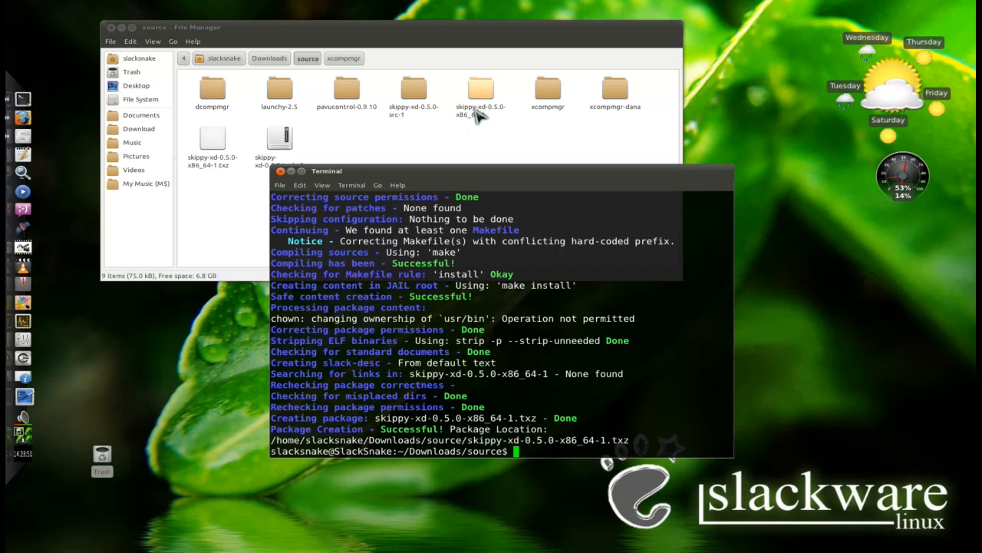
{"action": "mouse_move", "coordinate": [482, 111]}
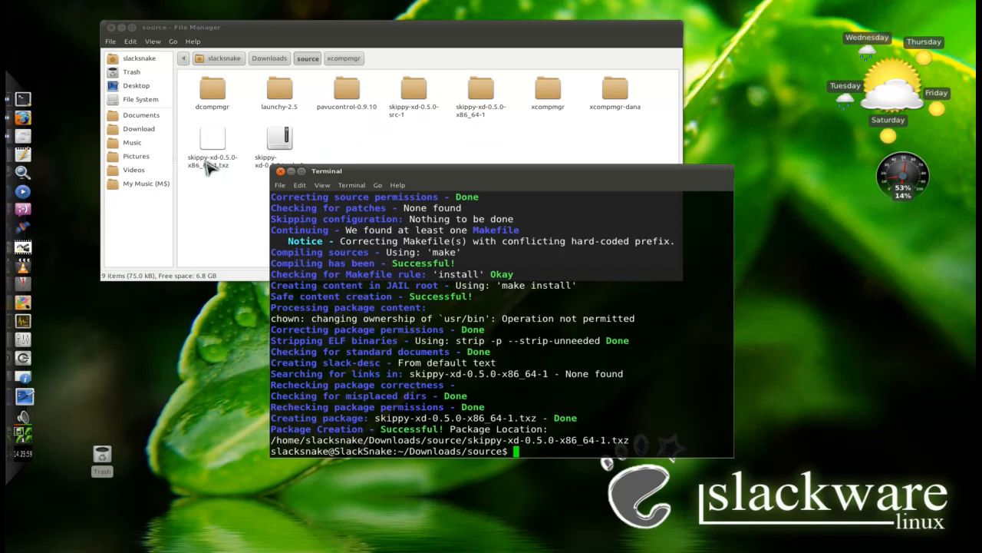
- Check the new .txz package's size in Thunar, then start an installpkg command in the terminal
{"action": "left_click", "coordinate": [212, 150]}
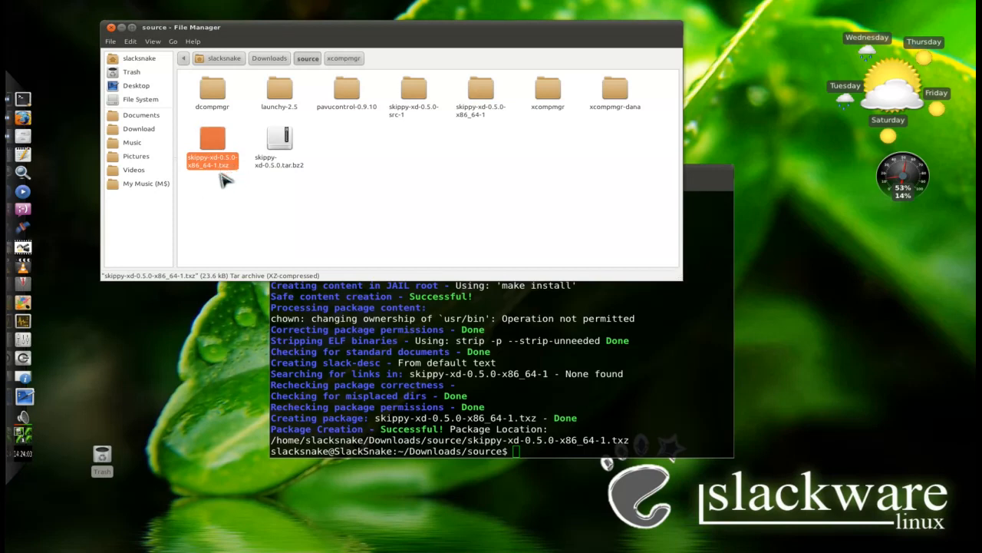
{"action": "mouse_move", "coordinate": [221, 200]}
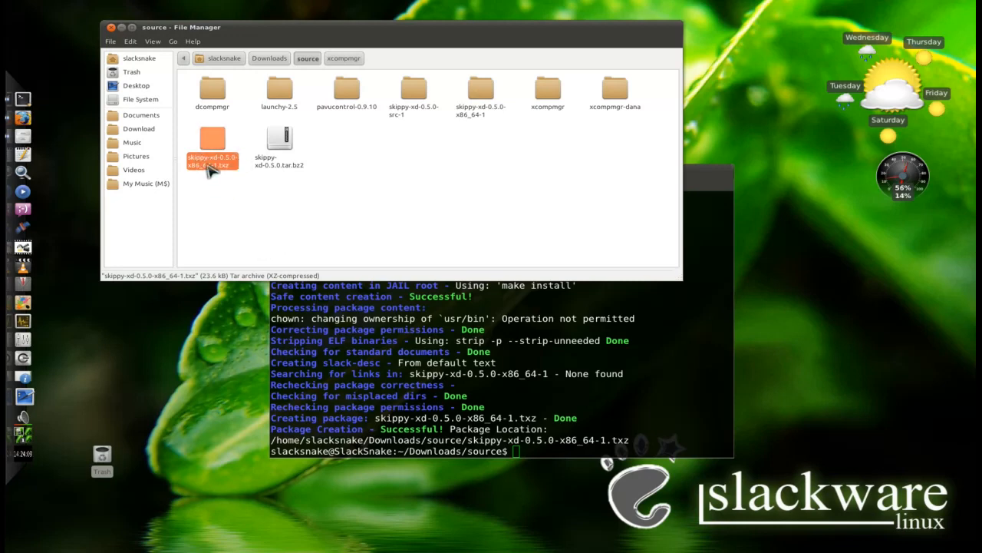
{"action": "mouse_move", "coordinate": [294, 274]}
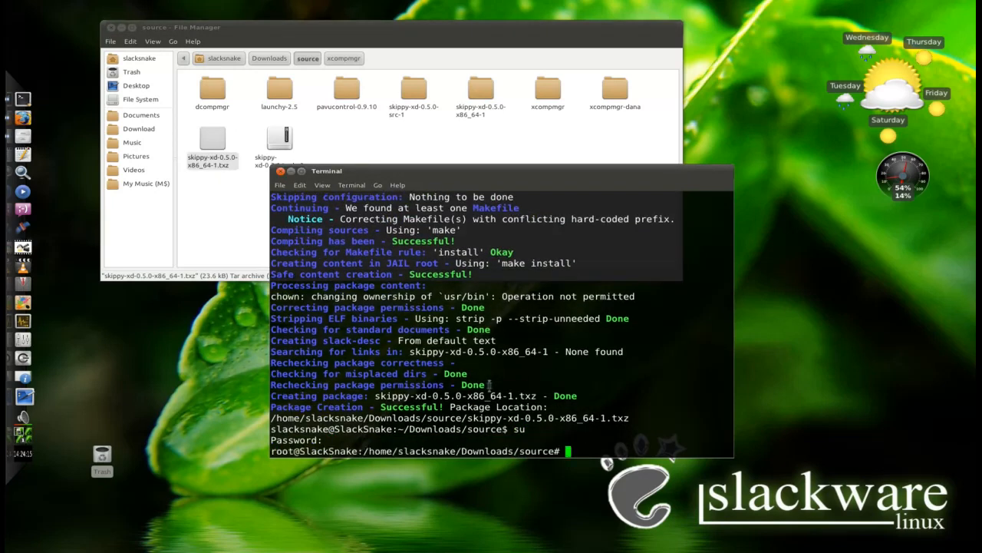
{"action": "type", "text": "installpkg"}
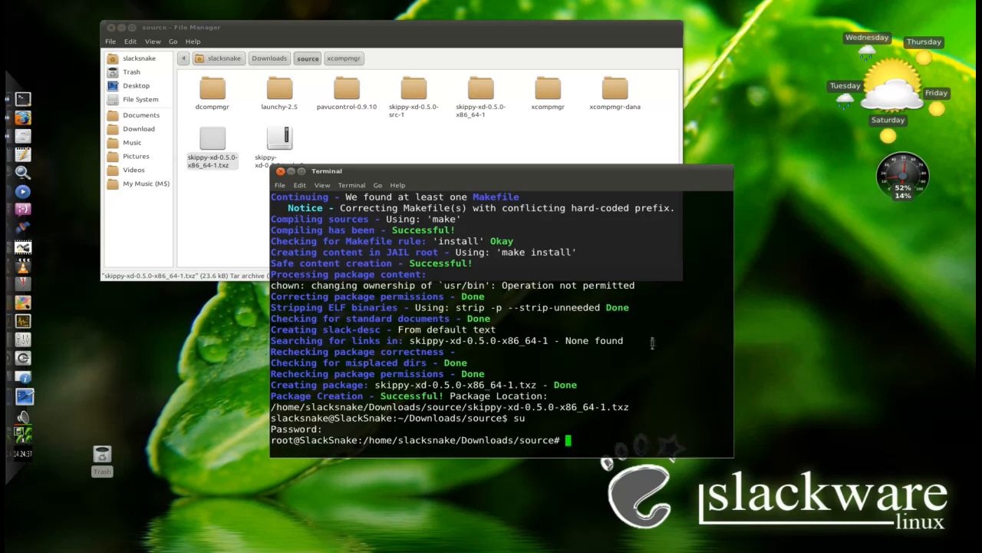
{"action": "mouse_move", "coordinate": [522, 152]}
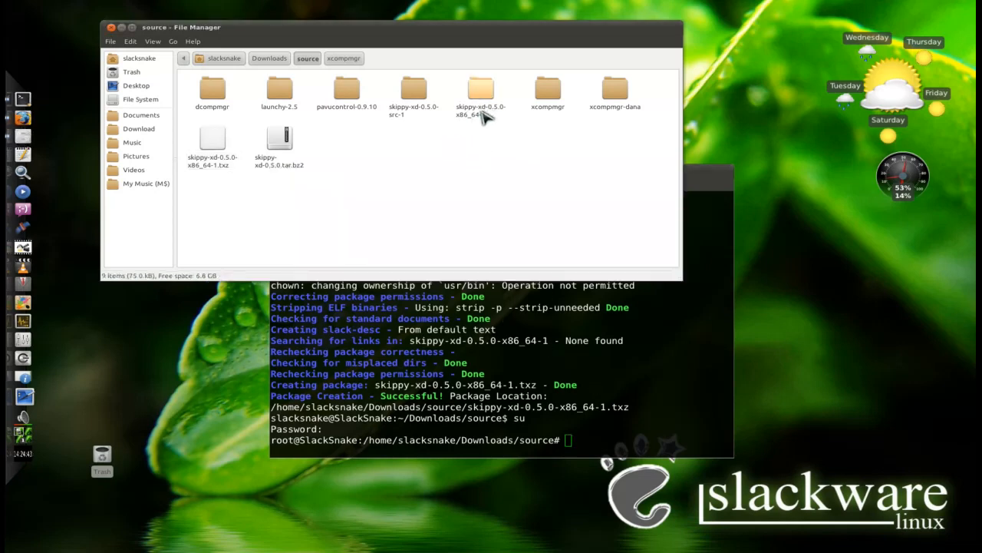
{"action": "double_click", "coordinate": [481, 88]}
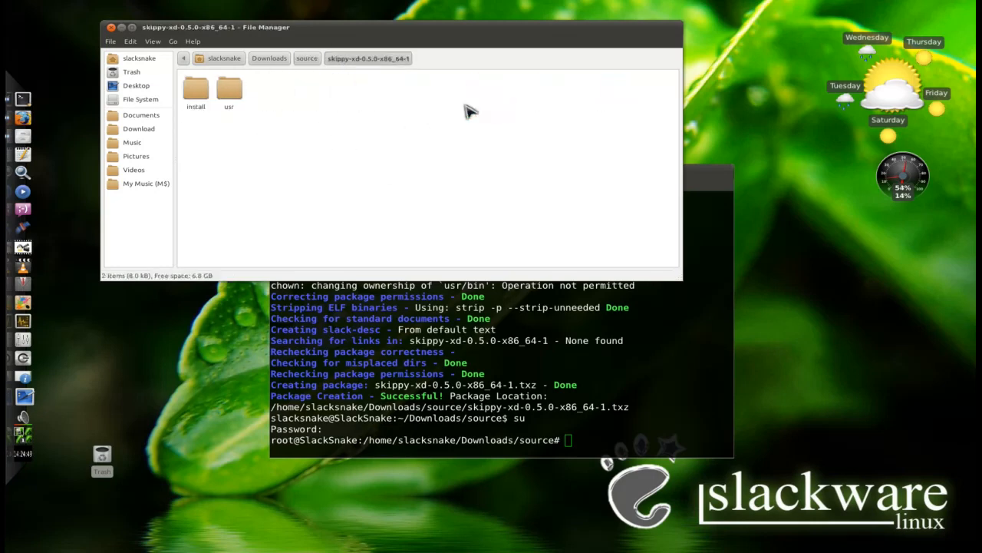
{"action": "mouse_move", "coordinate": [306, 73]}
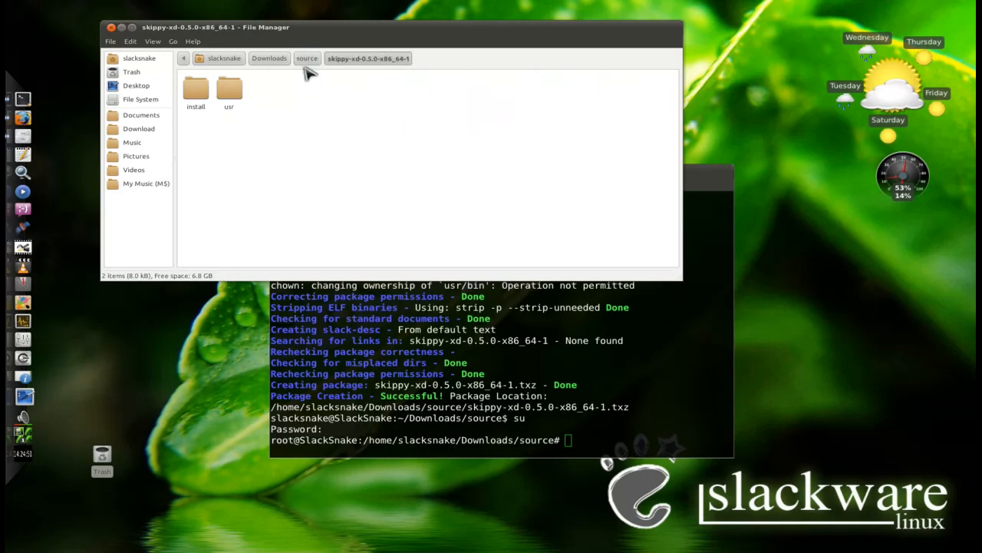
{"action": "mouse_move", "coordinate": [279, 146]}
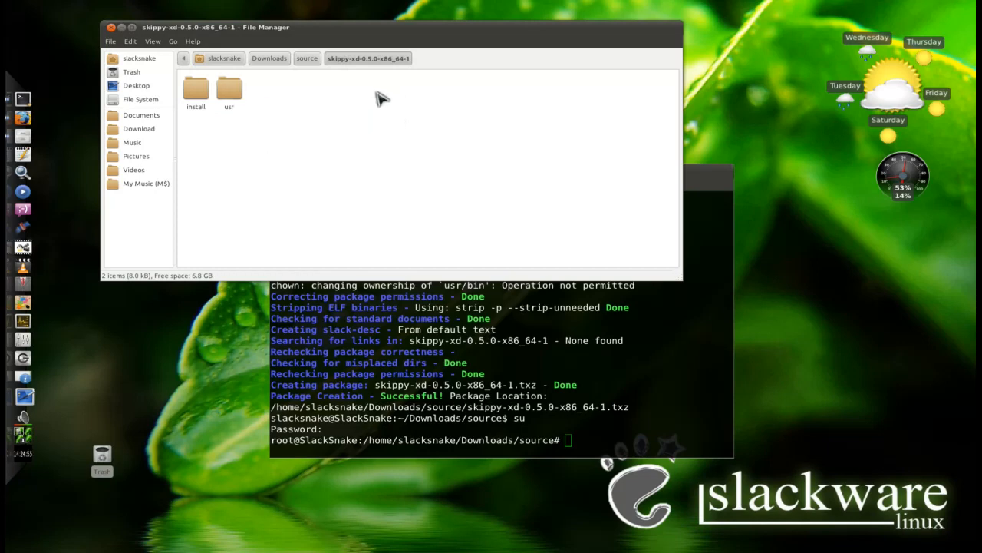
{"action": "mouse_move", "coordinate": [338, 84]}
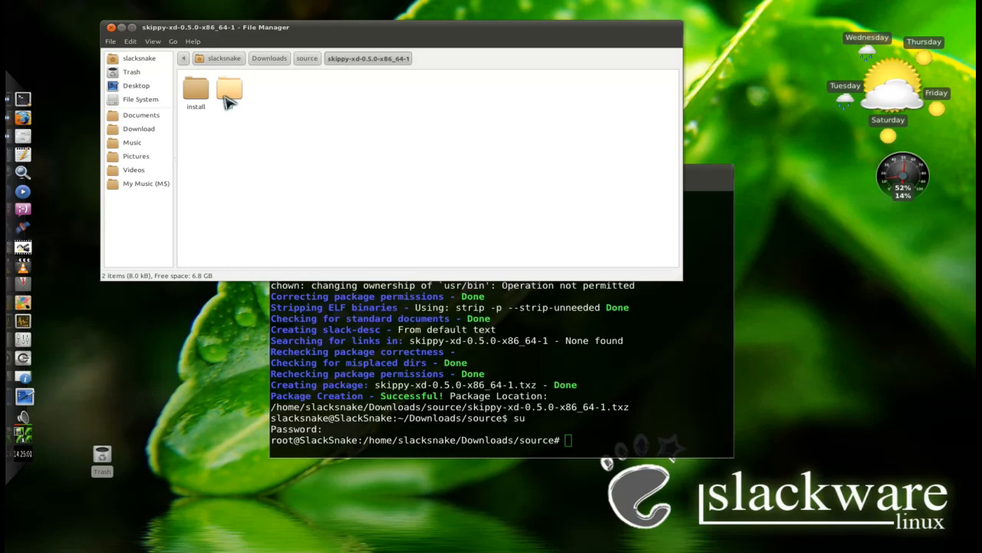
{"action": "double_click", "coordinate": [229, 86]}
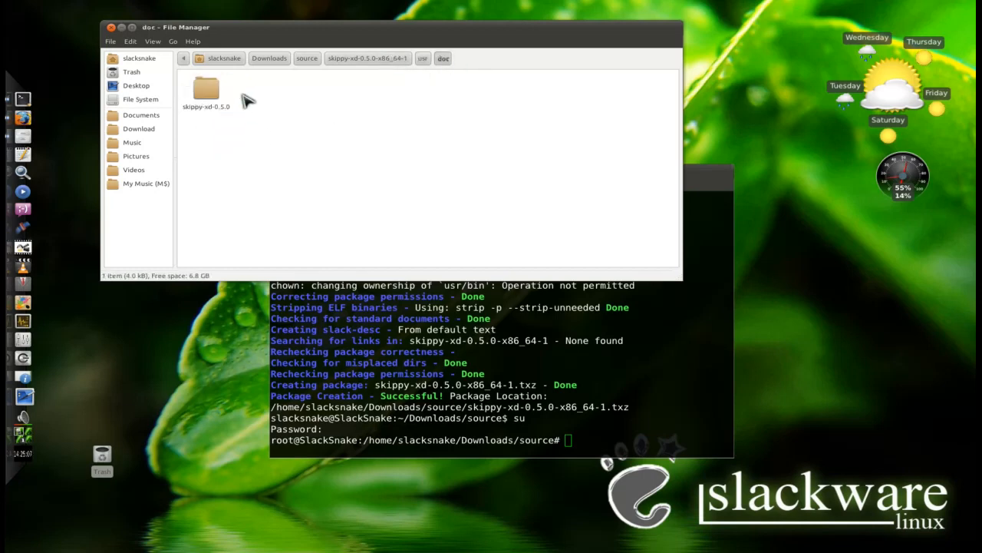
{"action": "double_click", "coordinate": [206, 88]}
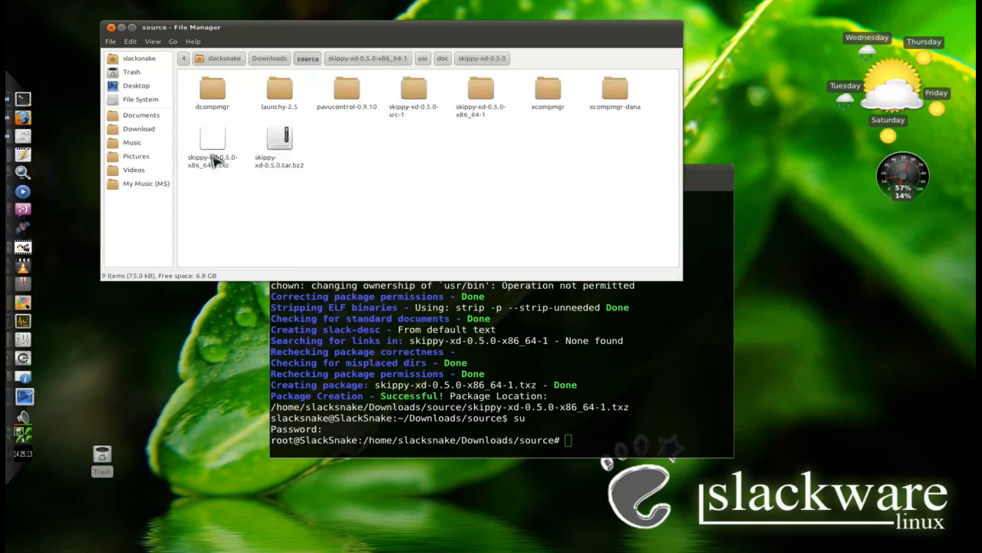
{"action": "left_click", "coordinate": [212, 146]}
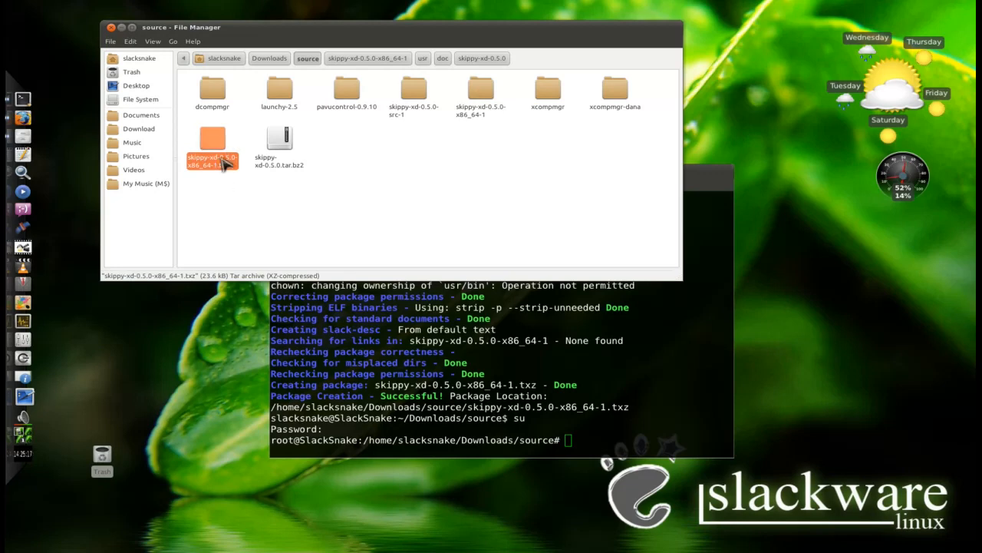
{"action": "double_click", "coordinate": [212, 146]}
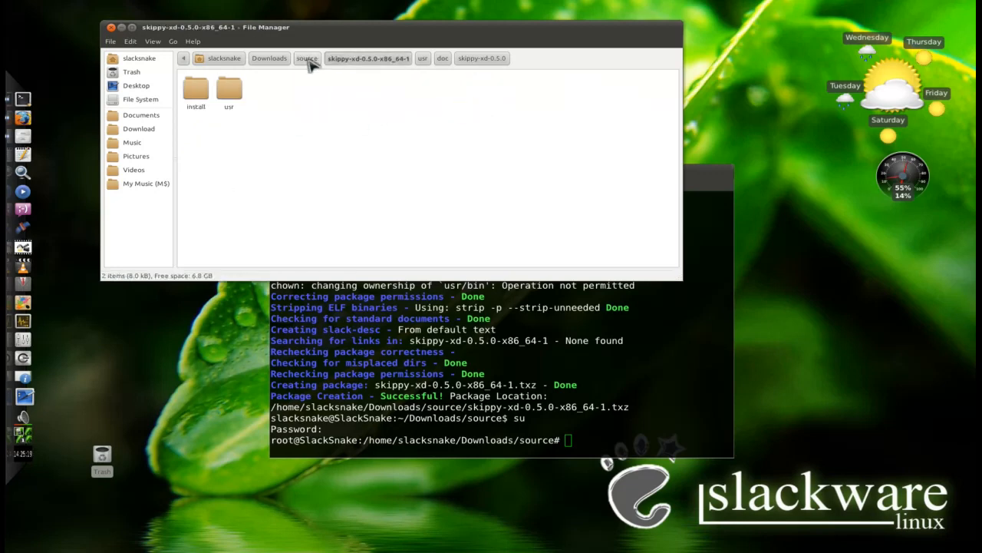
{"action": "left_click", "coordinate": [307, 58]}
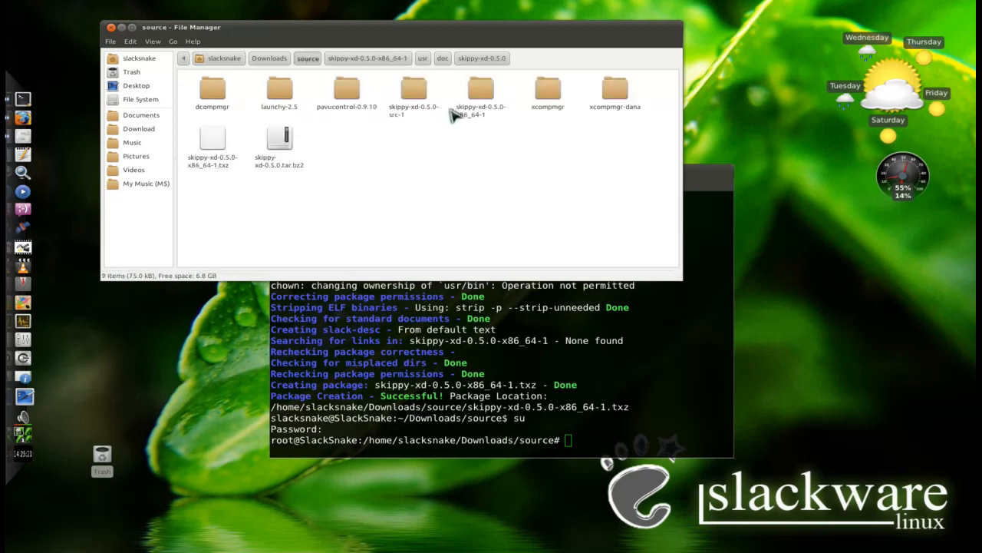
{"action": "left_click", "coordinate": [423, 58]}
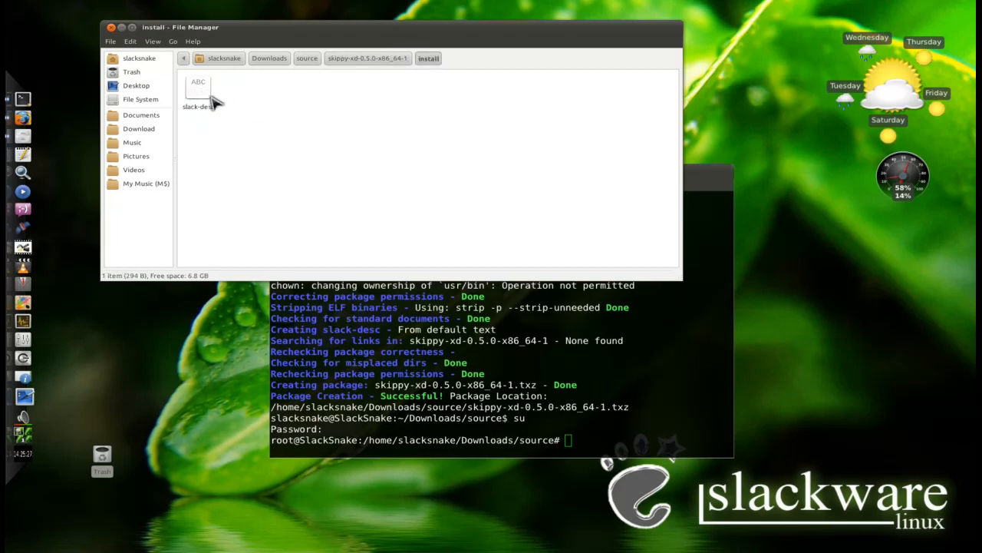
{"action": "left_click", "coordinate": [367, 58]}
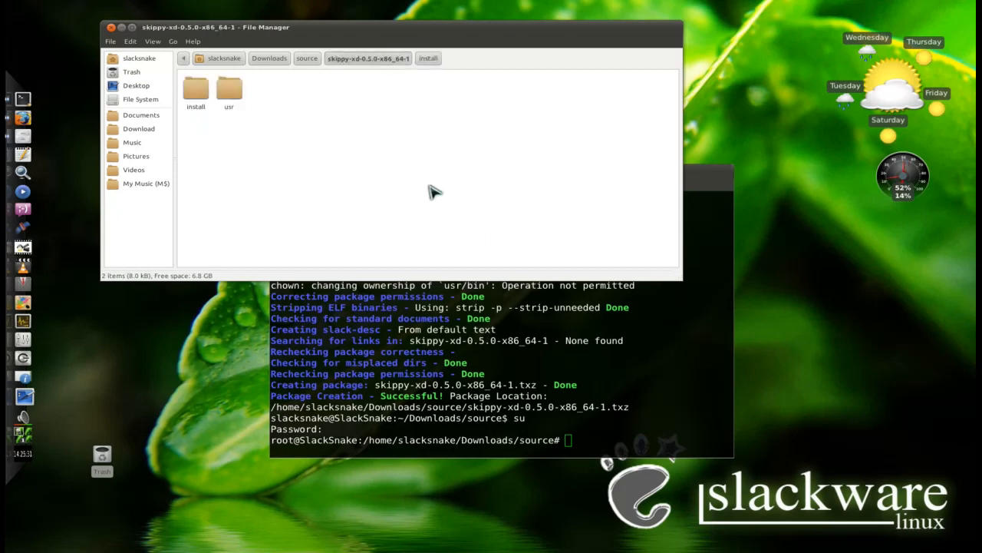
{"action": "left_click", "coordinate": [307, 58]}
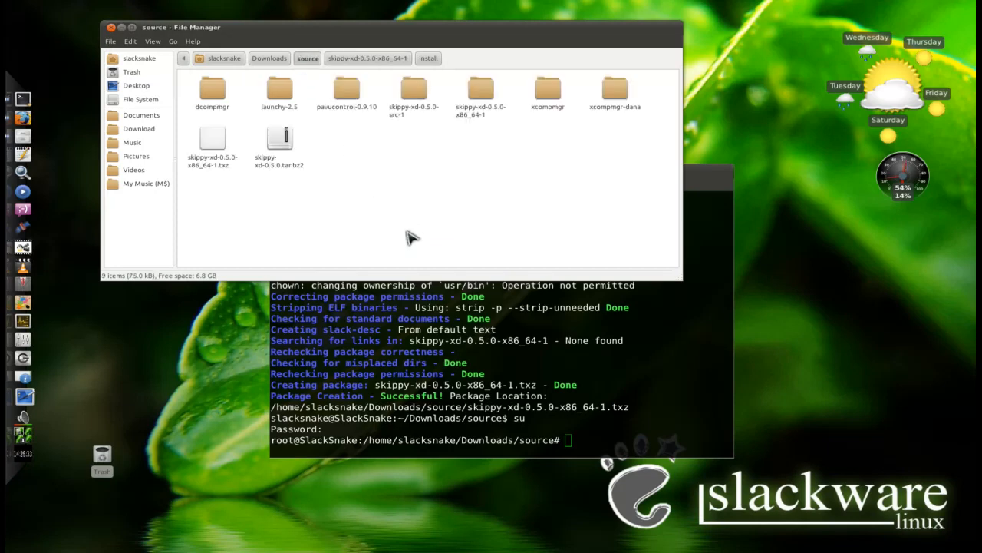
{"action": "mouse_move", "coordinate": [405, 213]}
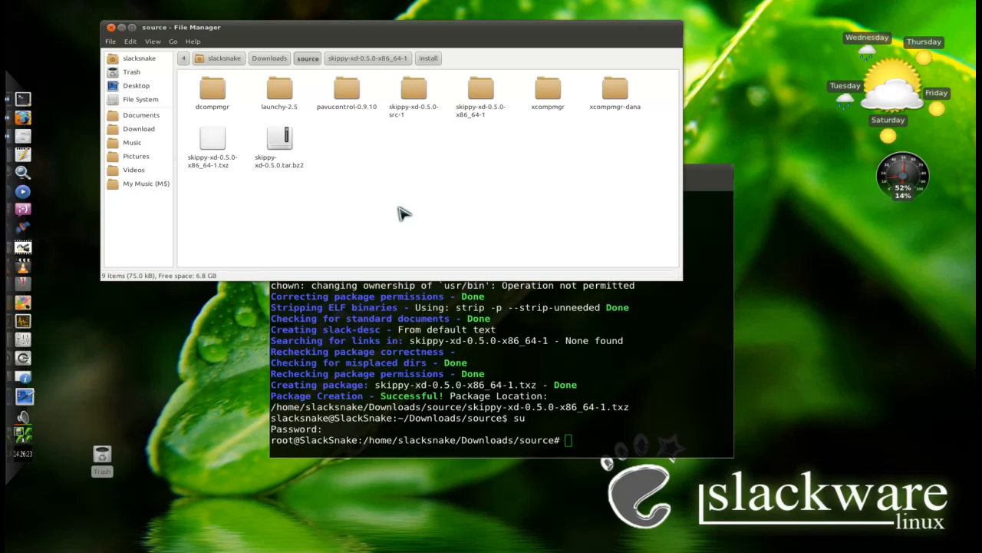
- Reload the source folder via Downloads to confirm the skippy-xd build folders are gone, leaving both archives
{"action": "left_click", "coordinate": [269, 58]}
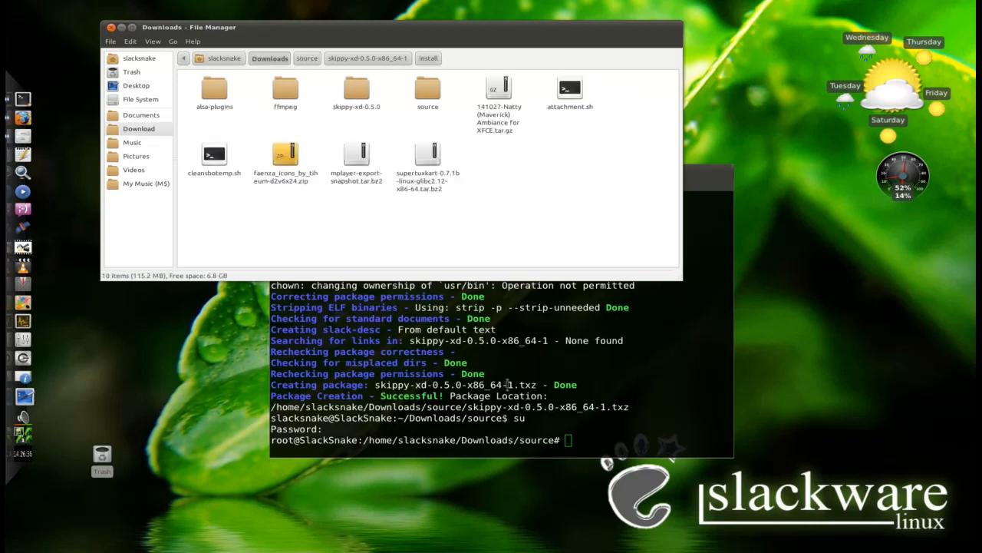
{"action": "left_click", "coordinate": [426, 88]}
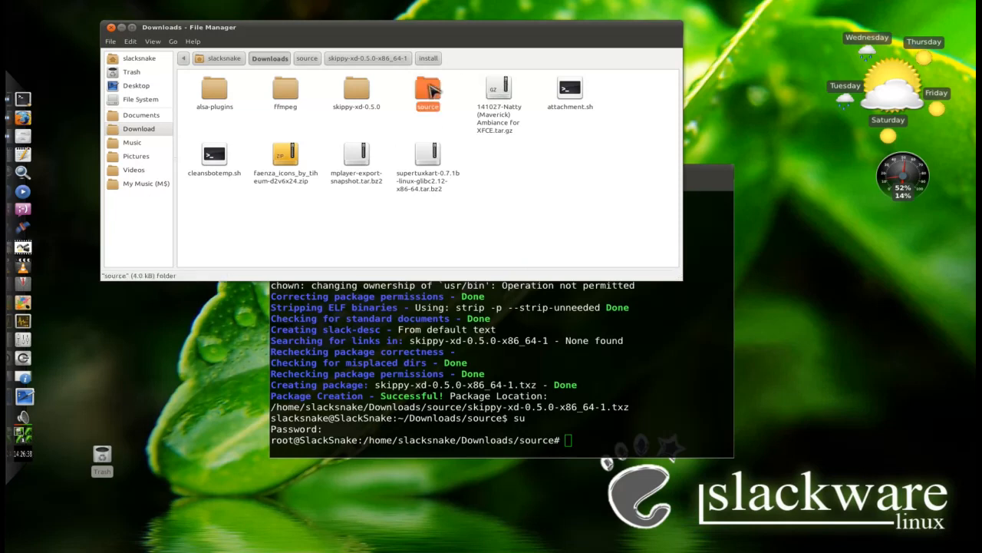
{"action": "double_click", "coordinate": [427, 87]}
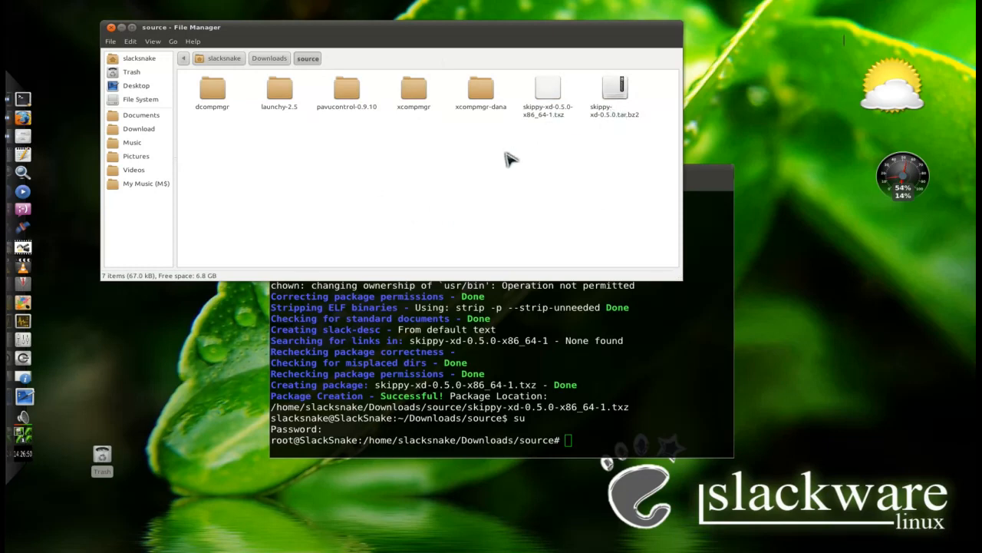
{"action": "mouse_move", "coordinate": [458, 234]}
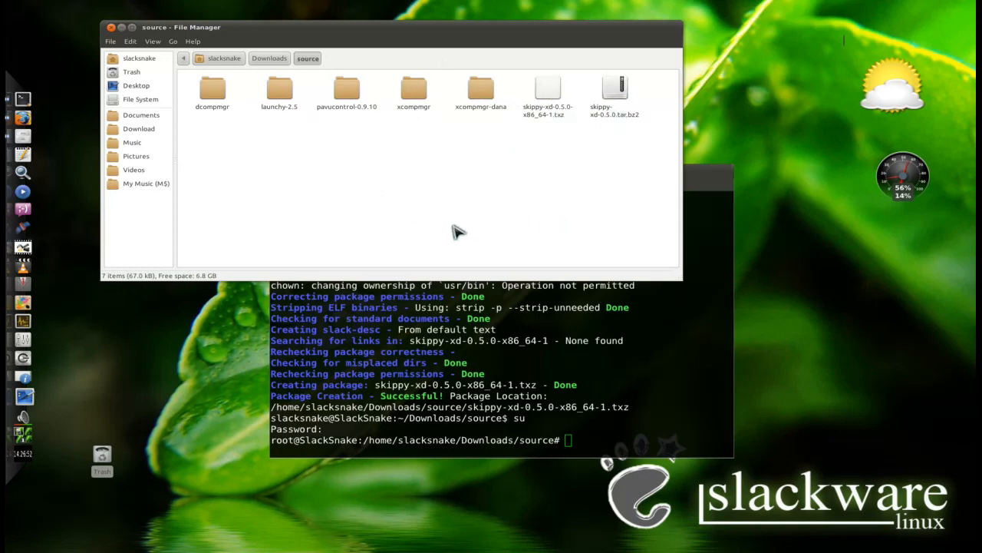